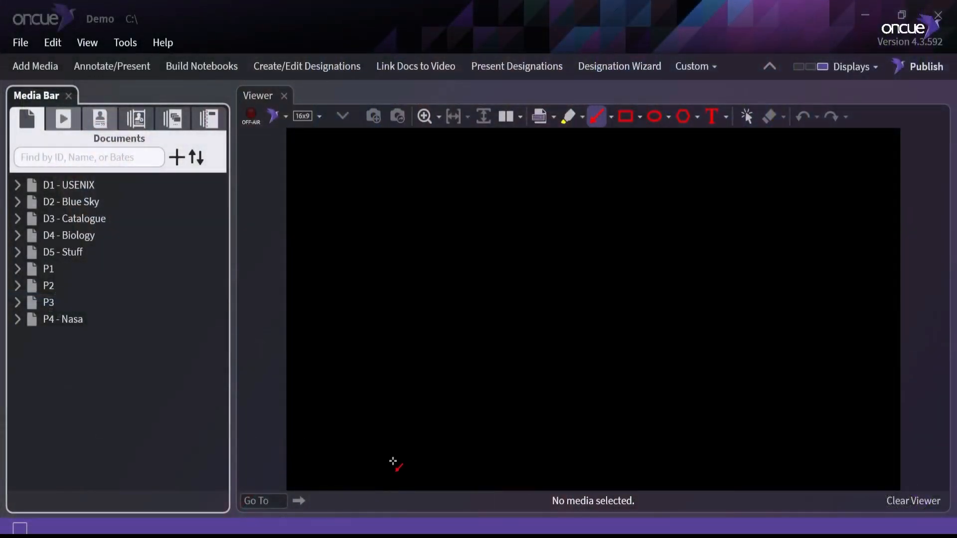
mouse_move(120, 237)
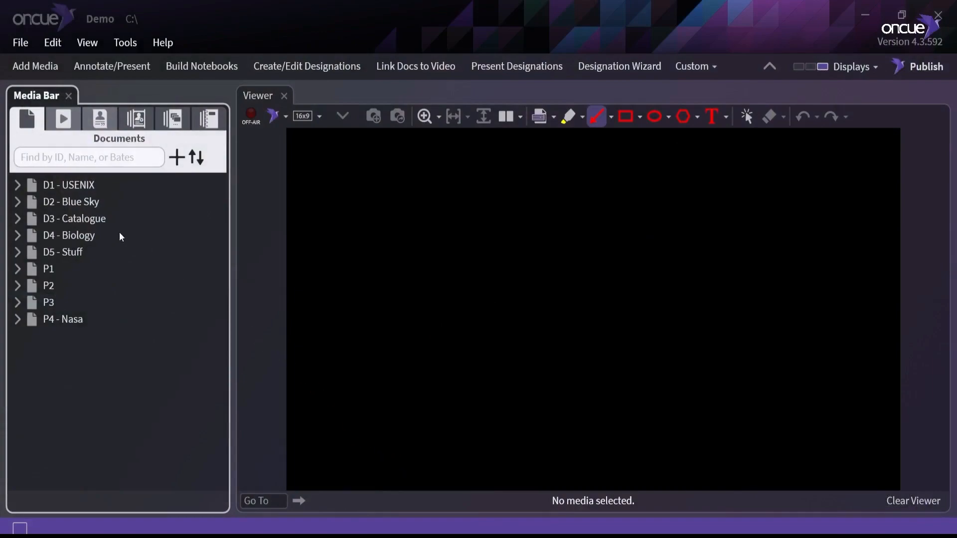
- Preview the D1.1.2, D1.1.1 and D2.1.1 annotations, then collapse the D1 and D2 document trees
click(18, 185)
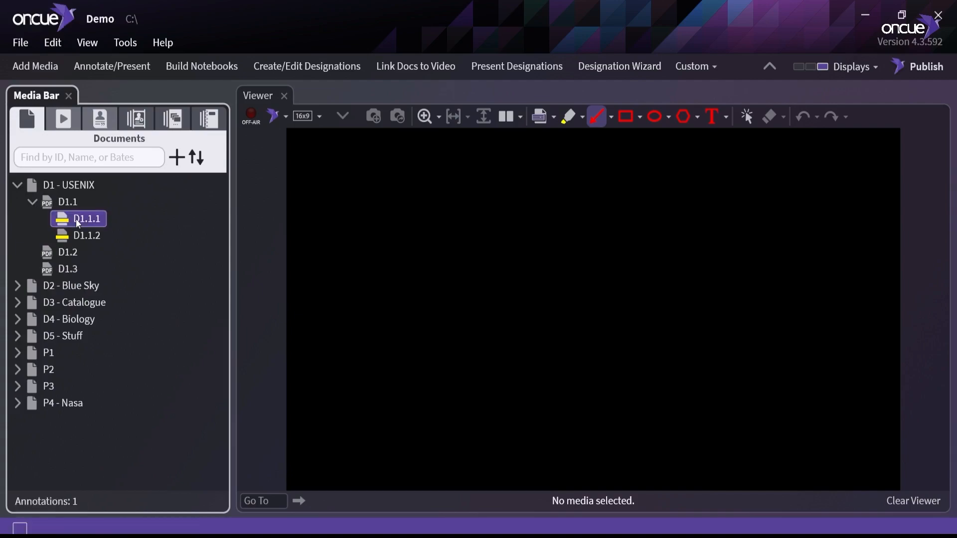
click(87, 234)
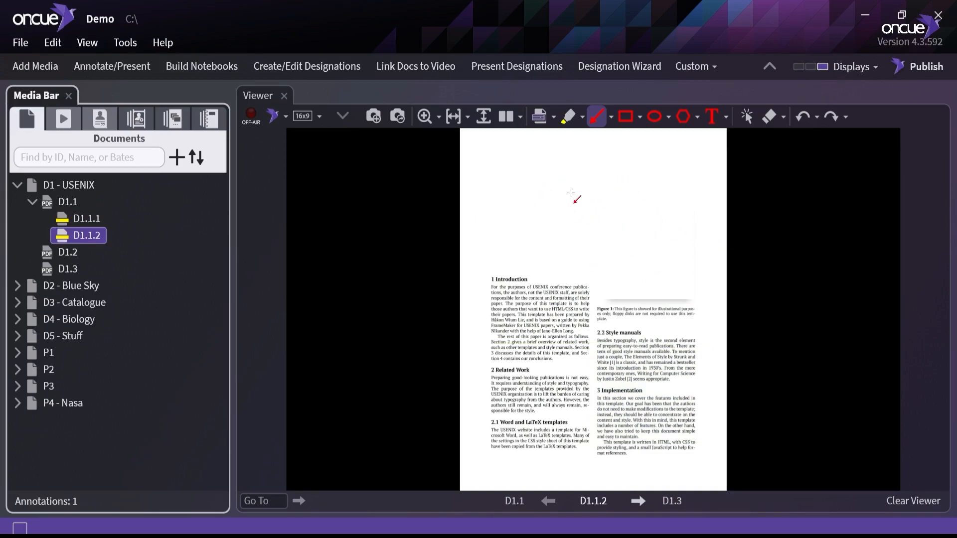
click(84, 218)
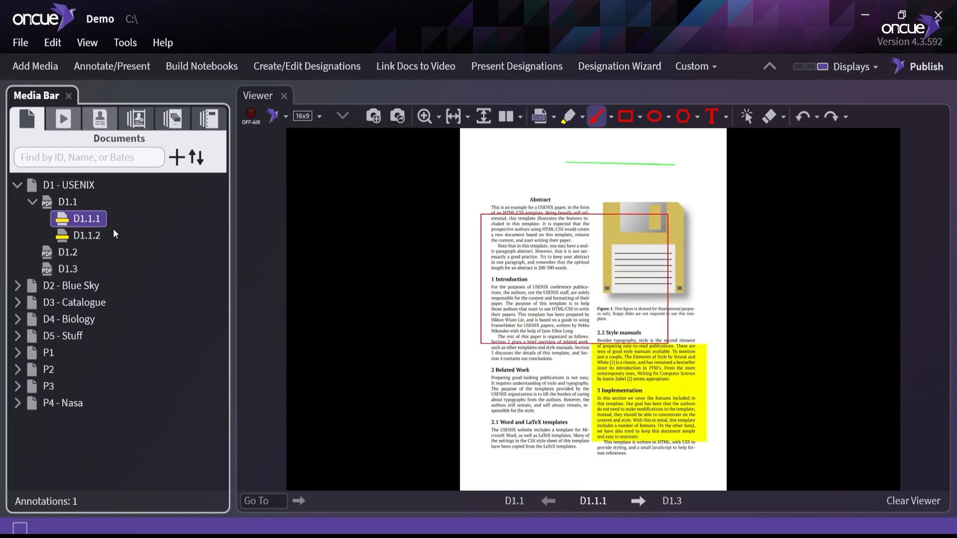
click(18, 285)
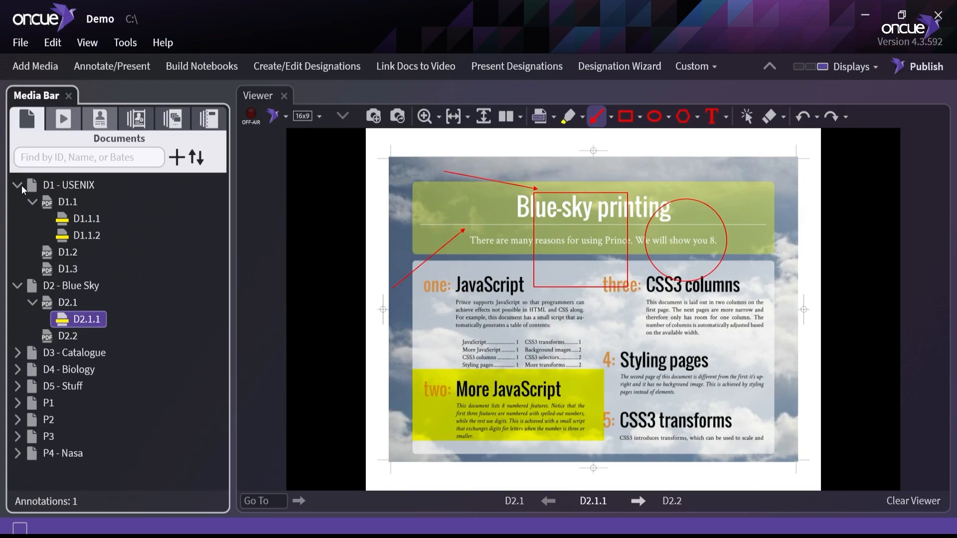
click(19, 185)
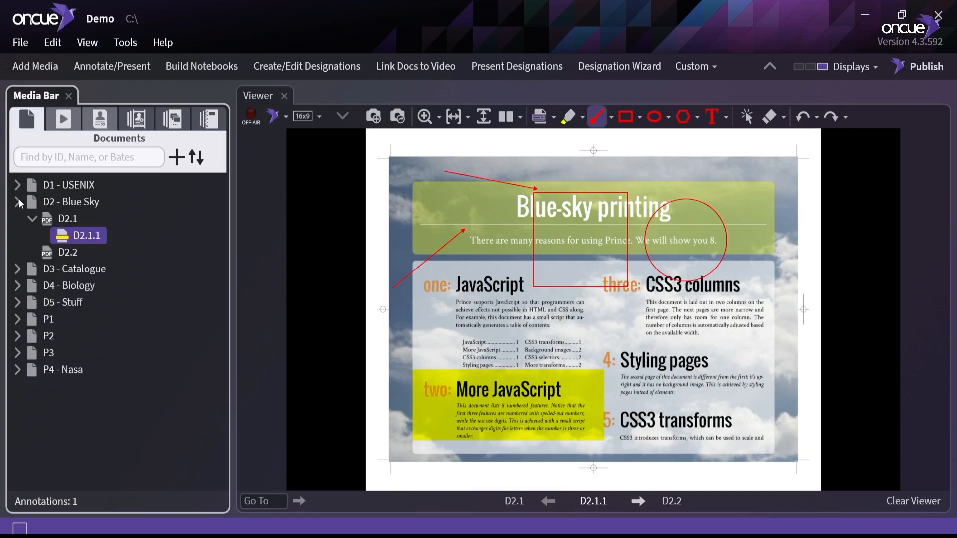
click(19, 202)
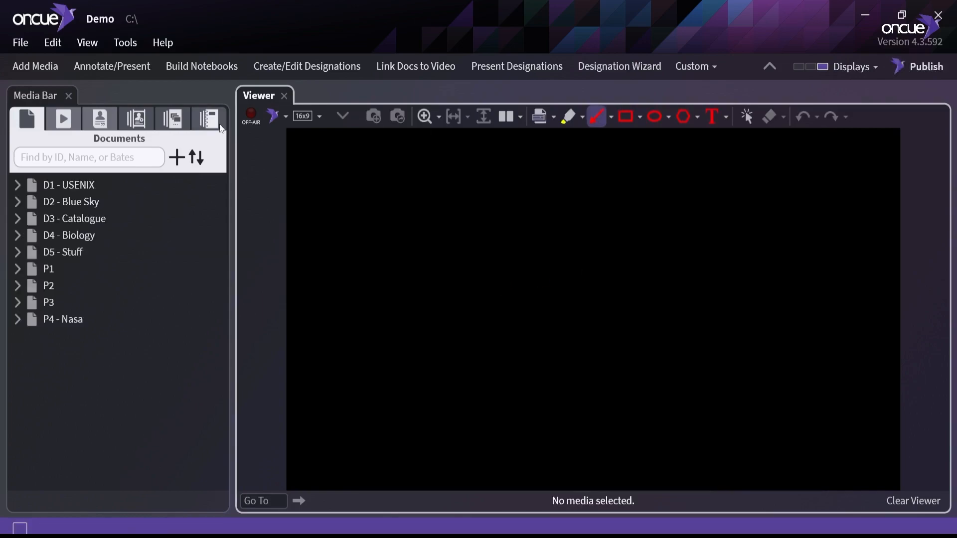
- Add a new notebook named Moving in the Notebooks tab and select it
click(208, 118)
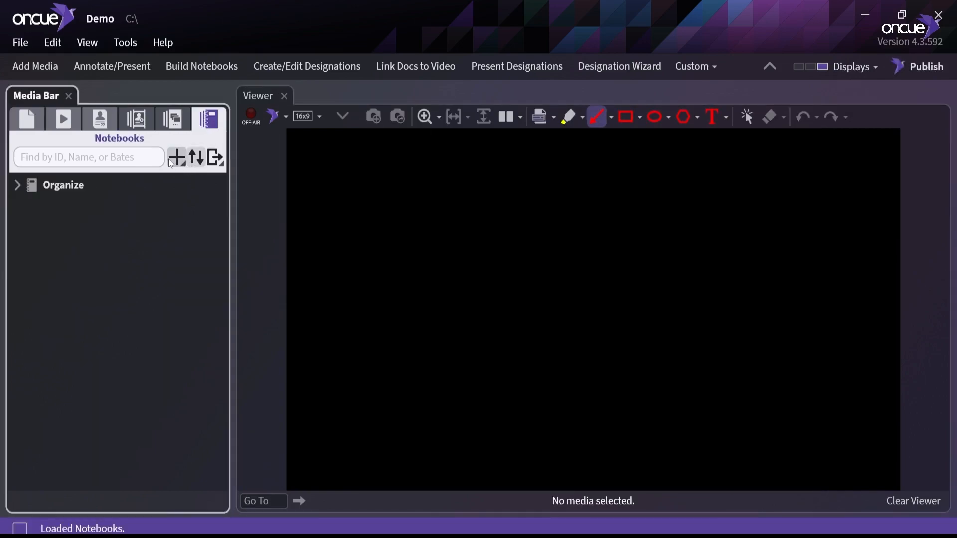
click(177, 158)
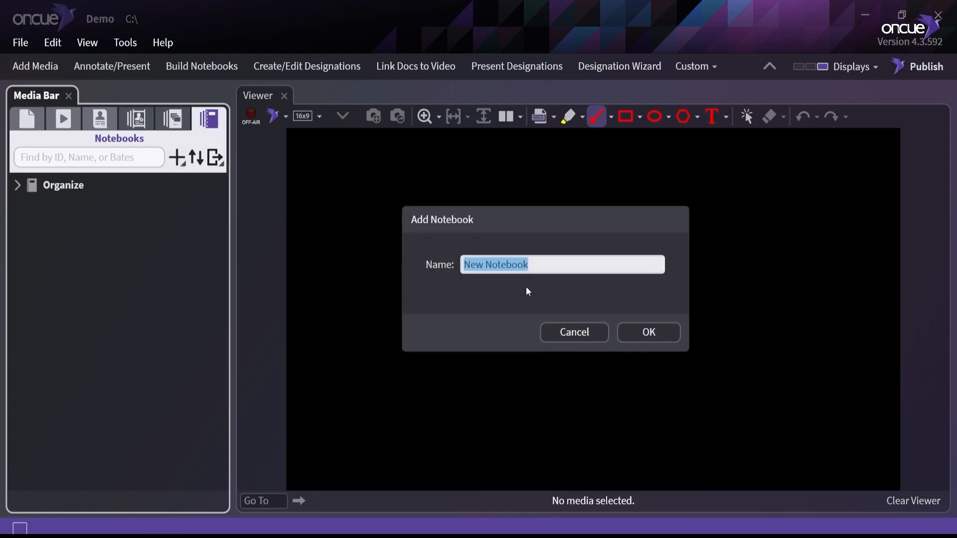
mouse_move(620, 310)
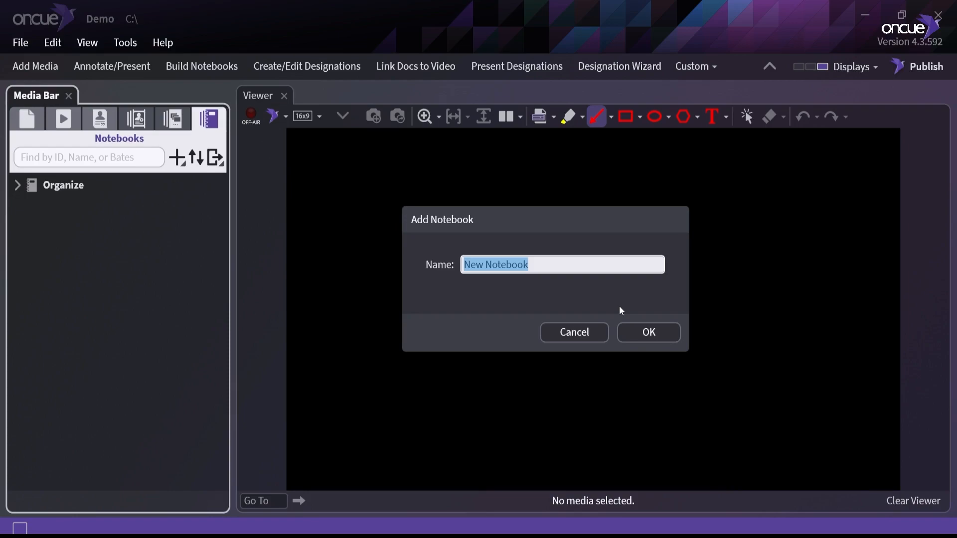
click(647, 332)
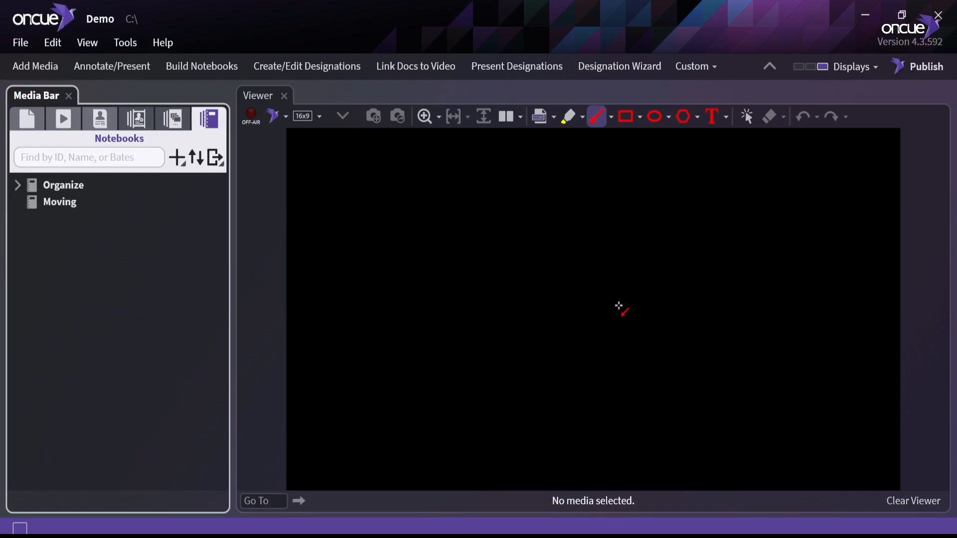
click(59, 201)
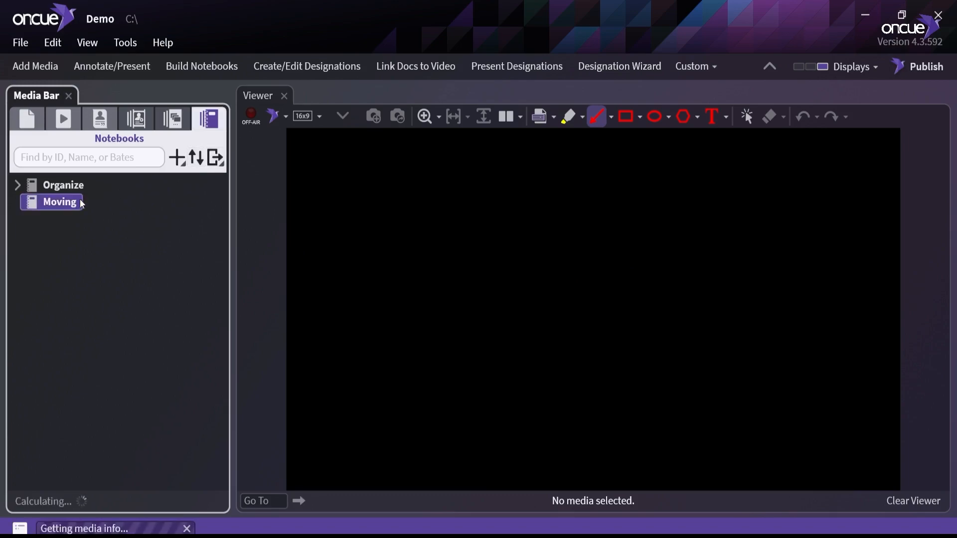
click(215, 157)
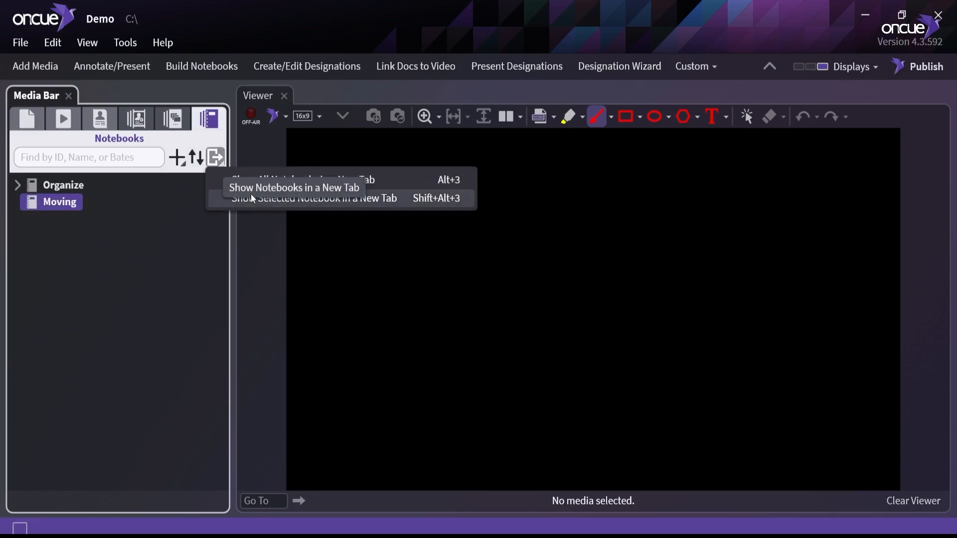
- Show Moving in its own tab and add D1 - USENIX, D3 - Catalogue and annotation D2.1.1
click(293, 180)
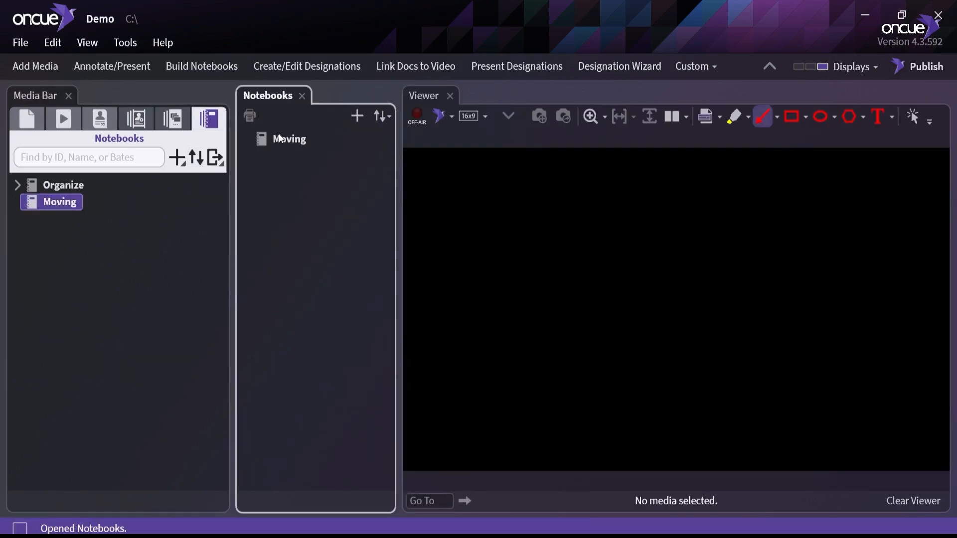
click(27, 118)
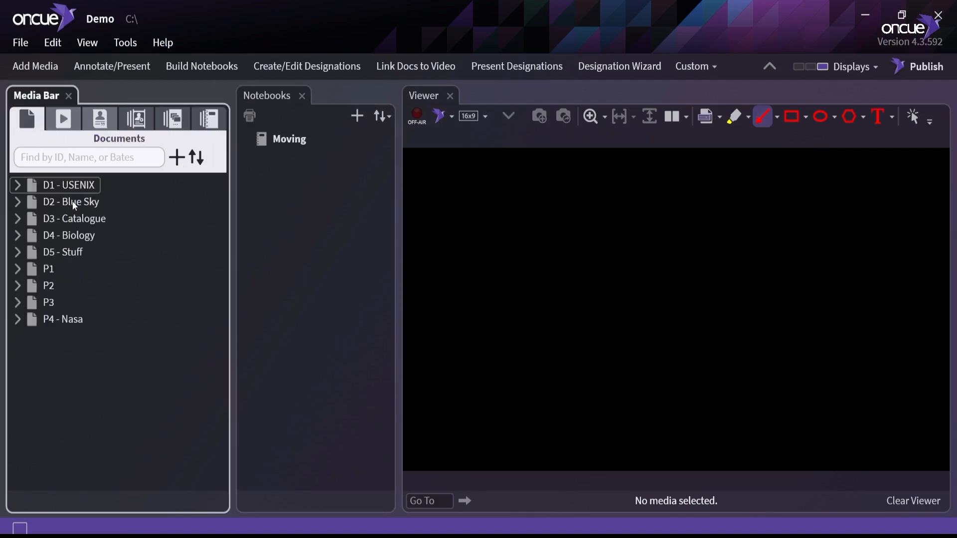
click(18, 185)
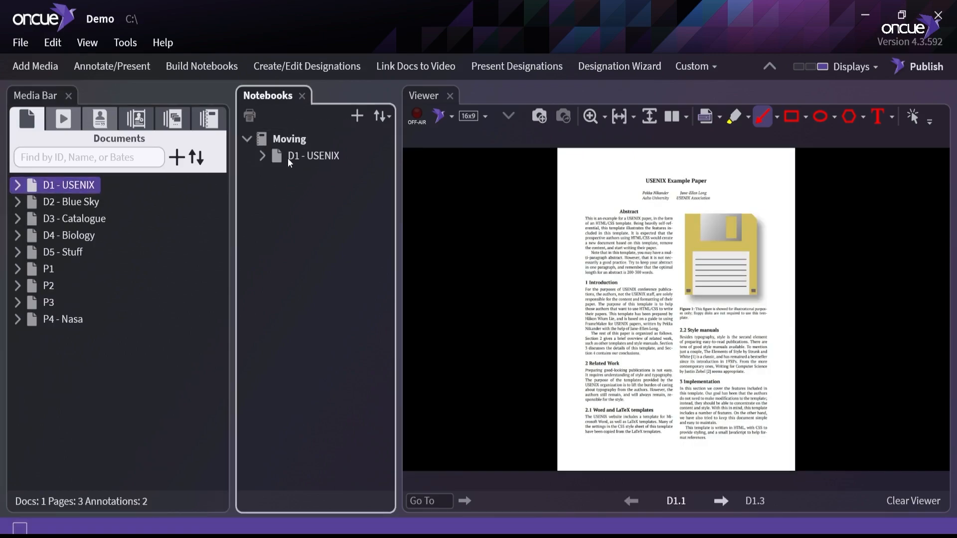
click(262, 156)
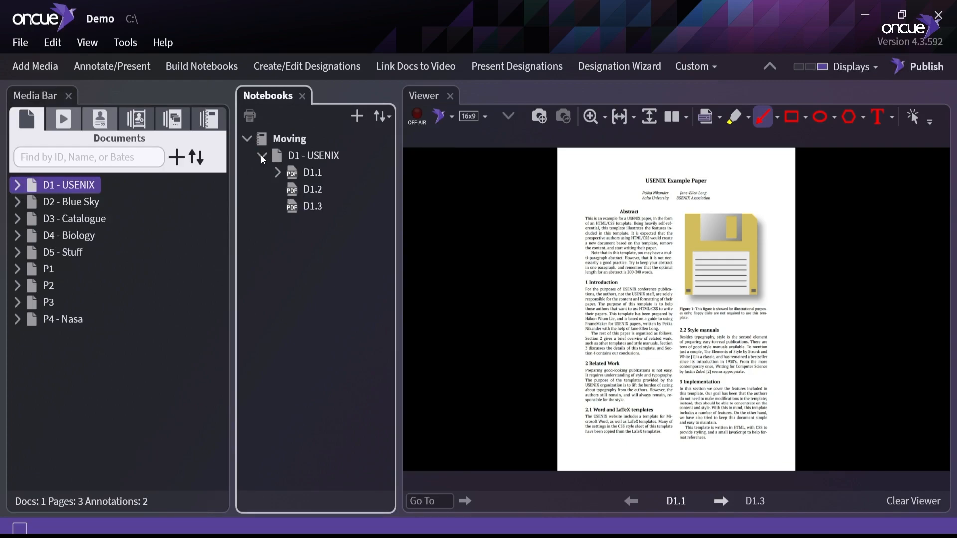
click(74, 218)
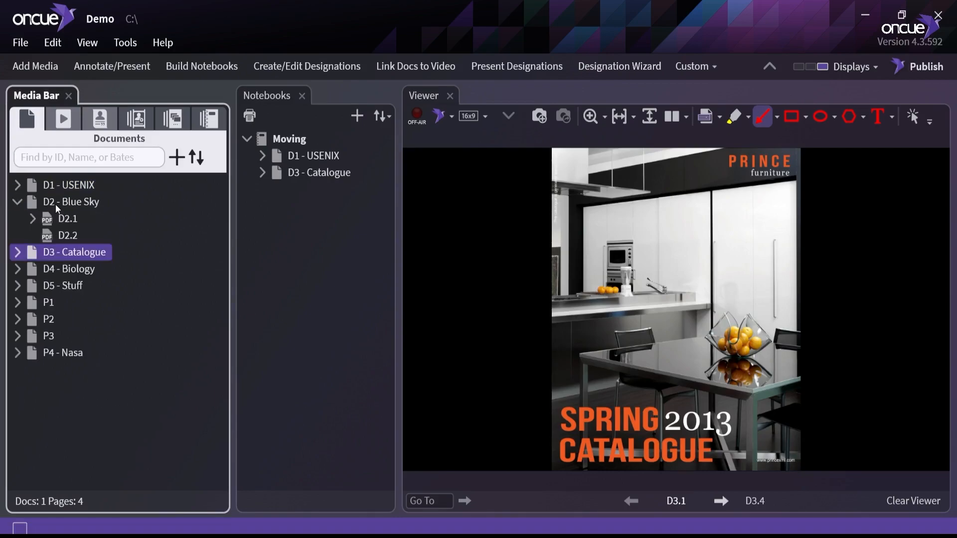
click(68, 218)
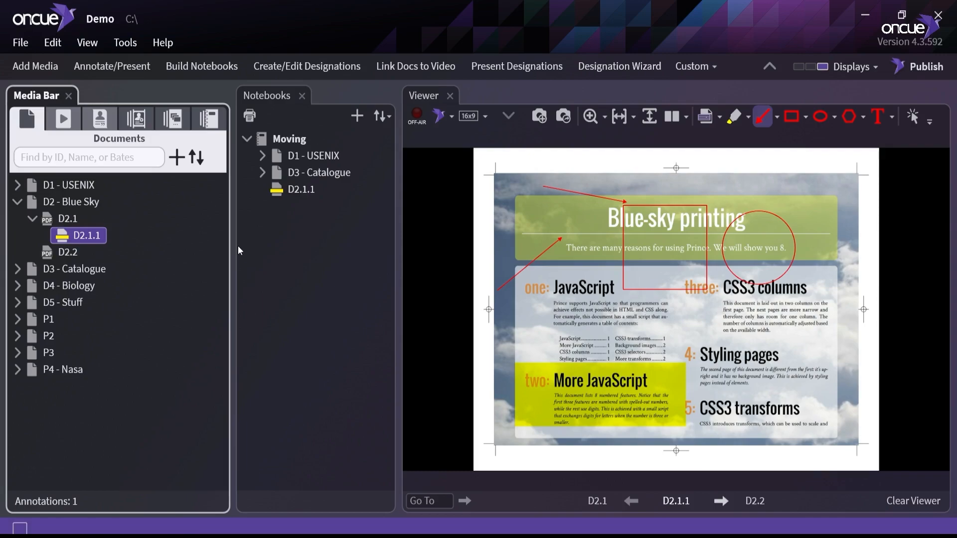
mouse_move(307, 281)
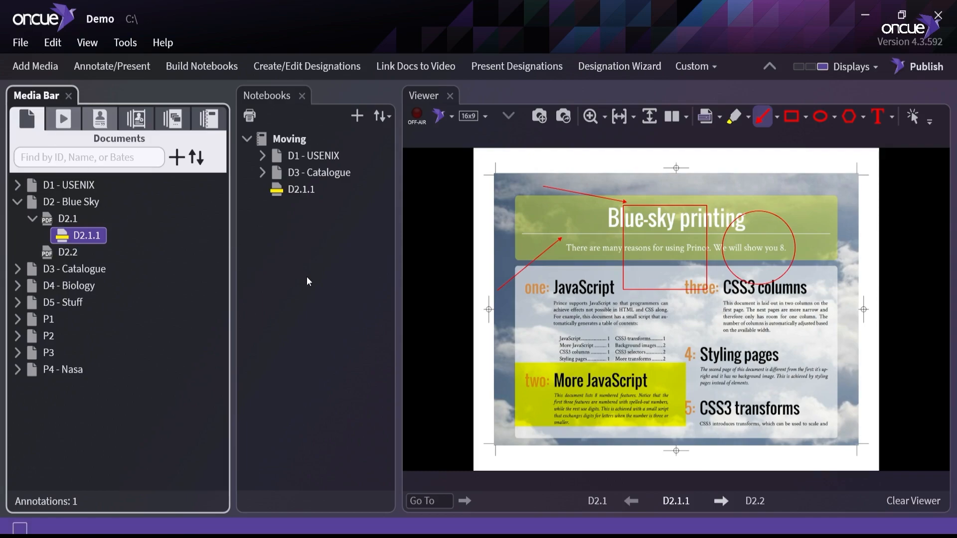
click(913, 501)
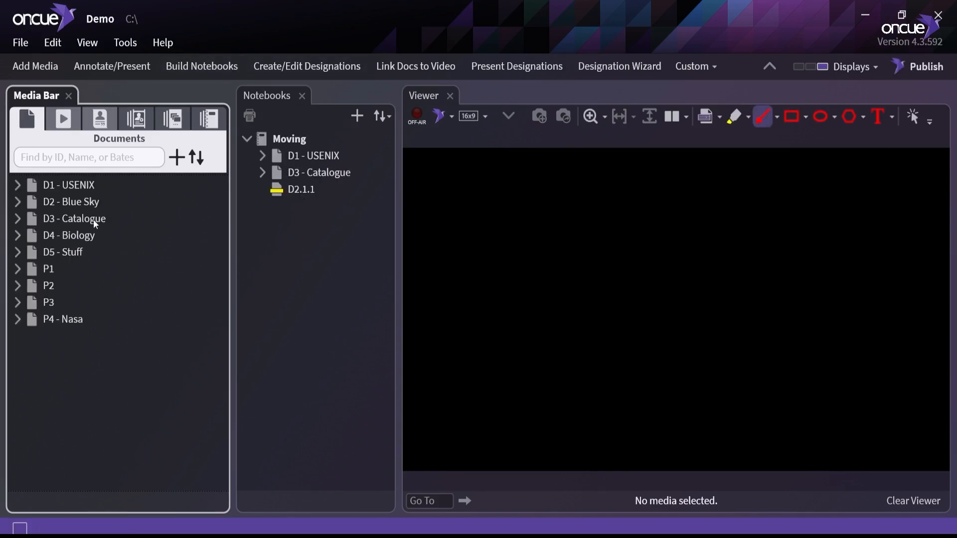
- Open the context menu for the Moving notebook in the Notebooks pane
click(49, 268)
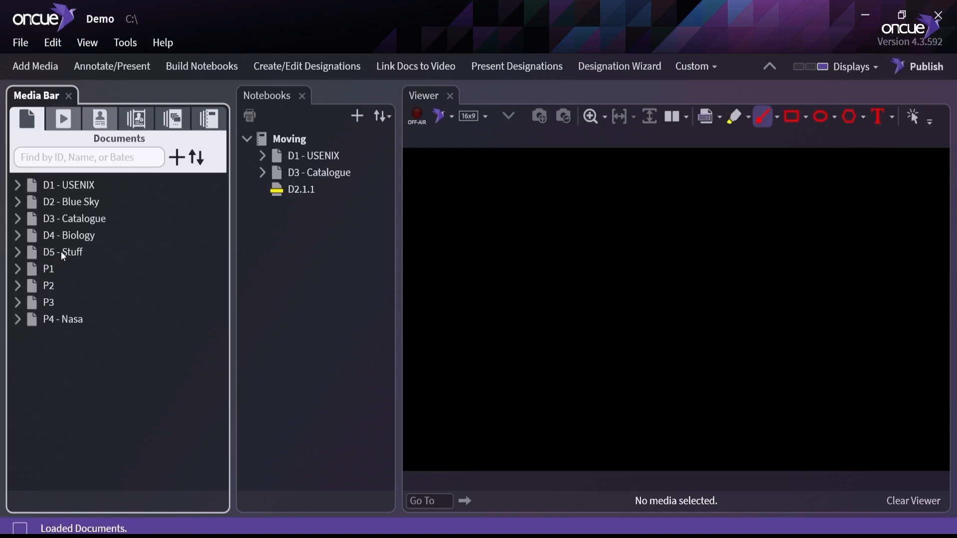
mouse_move(415, 299)
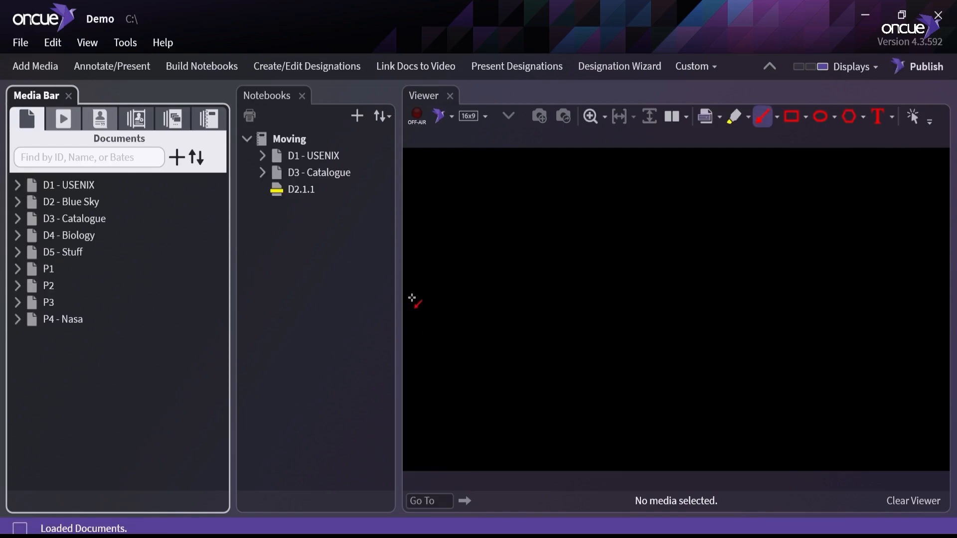
mouse_move(370, 277)
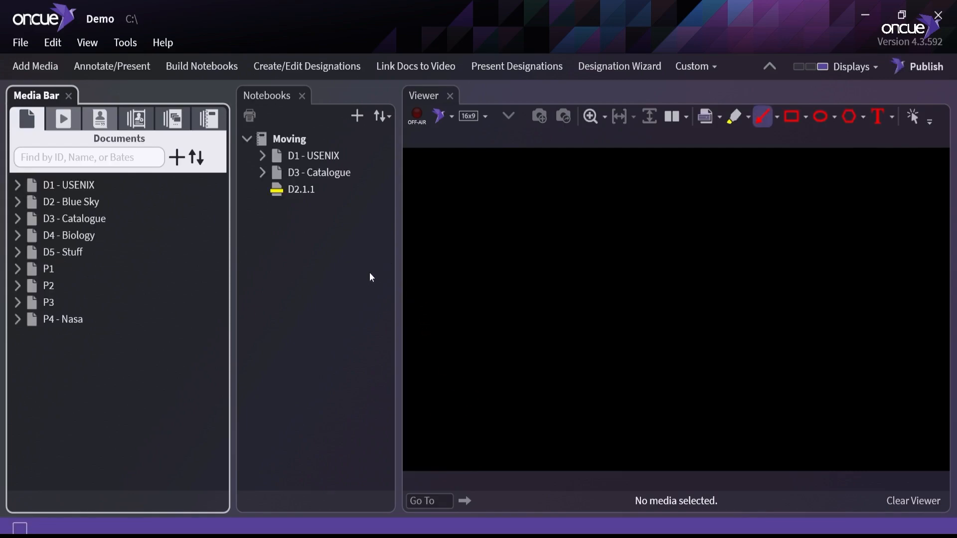
mouse_move(364, 272)
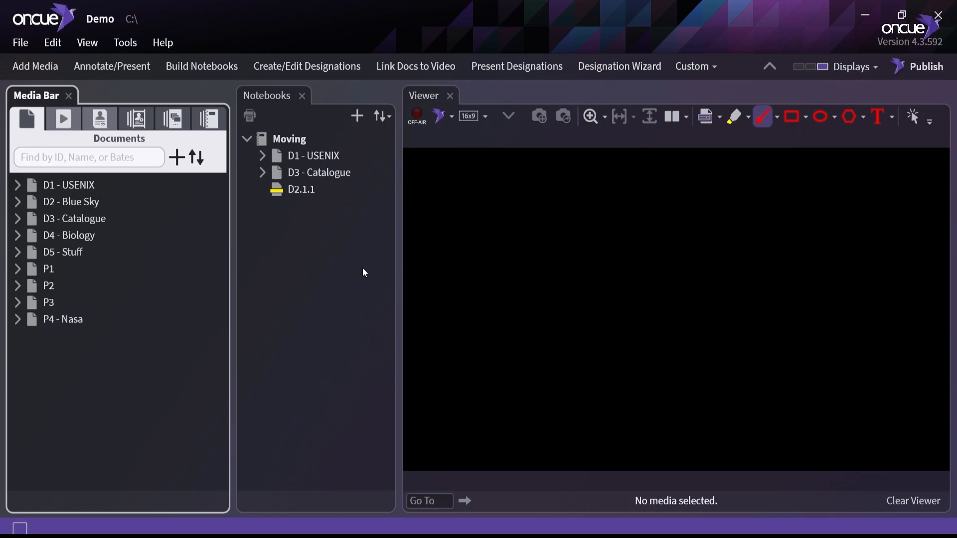
mouse_move(272, 353)
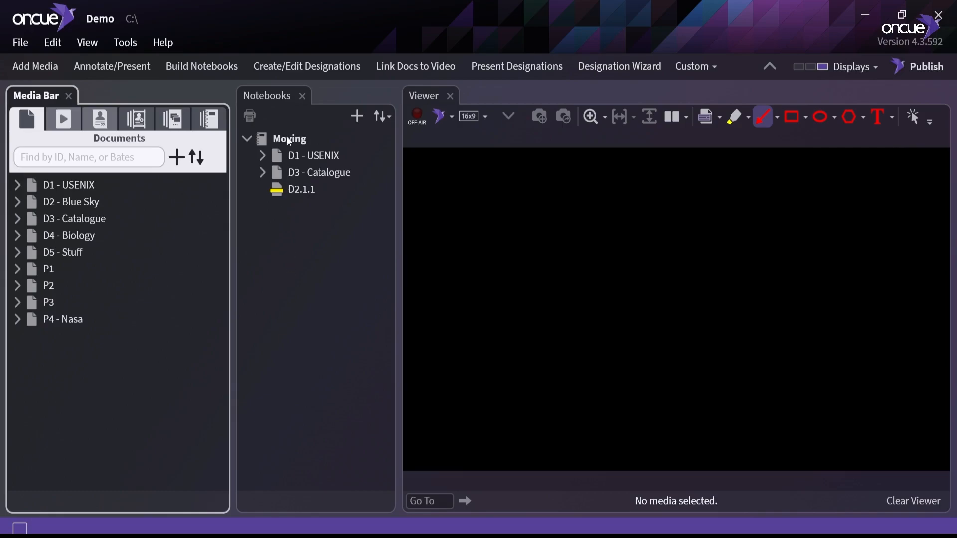
right_click(289, 139)
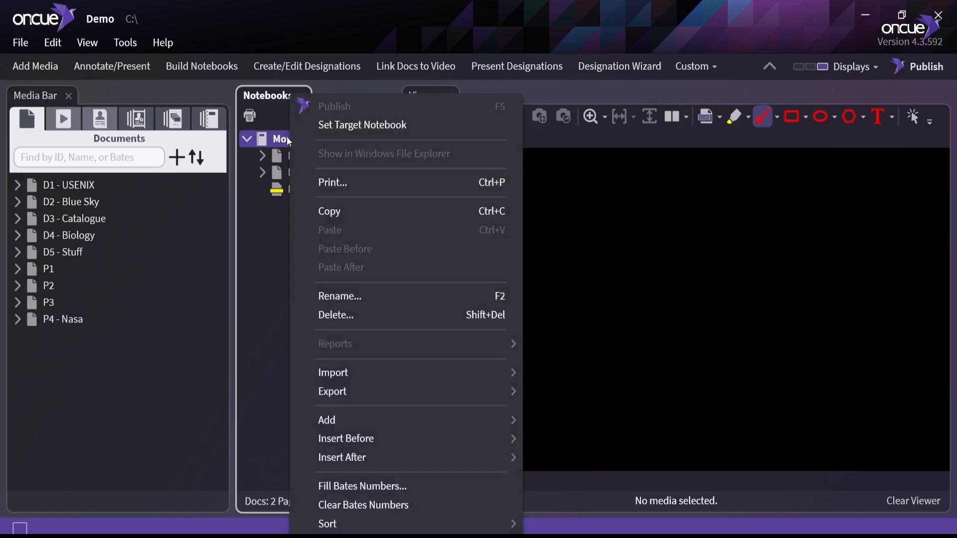
mouse_move(333, 391)
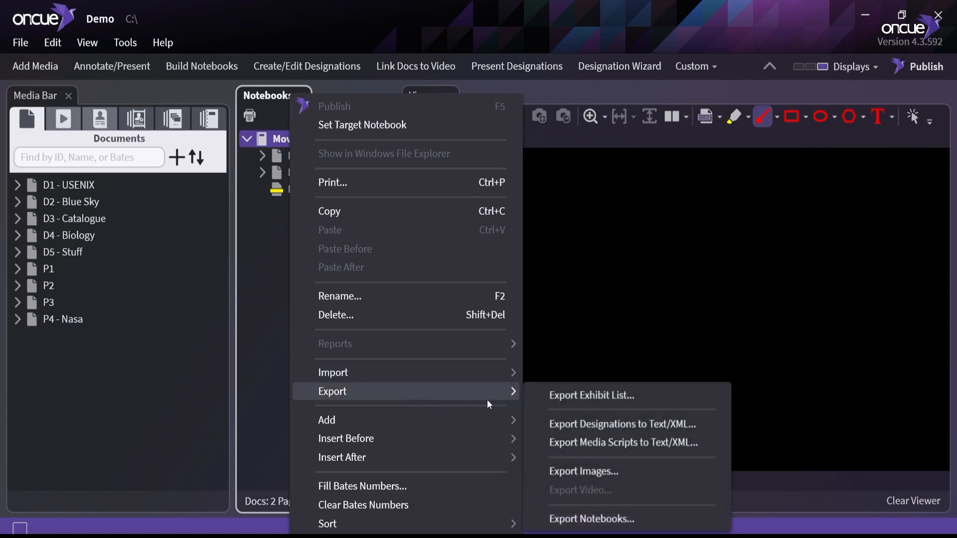
mouse_move(589, 519)
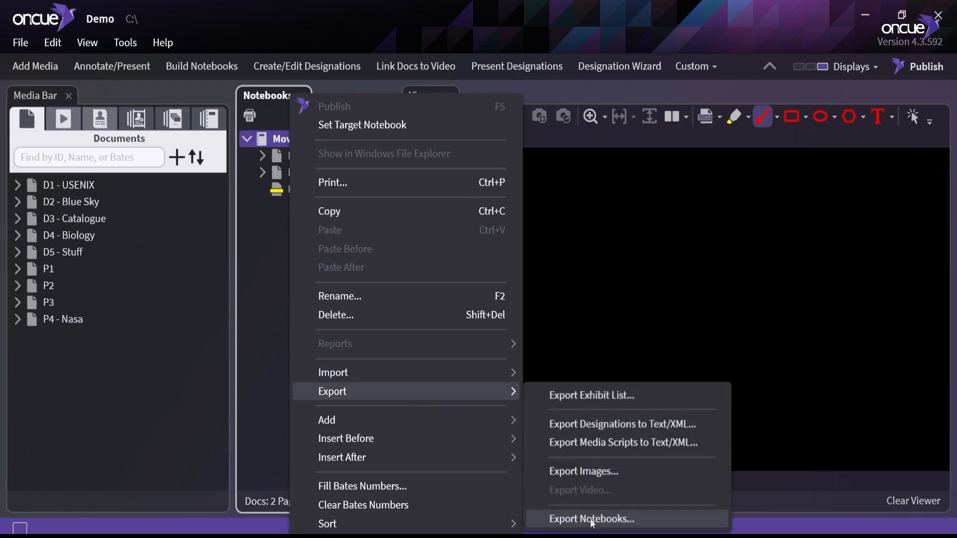
- Export the Moving notebook as a Notebook Package, producing Moving.ocp in C:\Demo\_exports
click(590, 519)
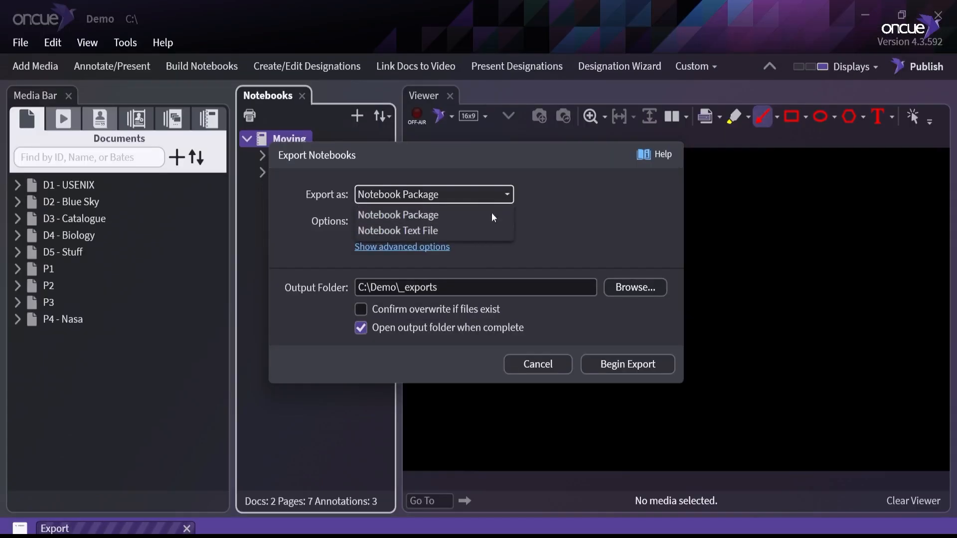
mouse_move(398, 215)
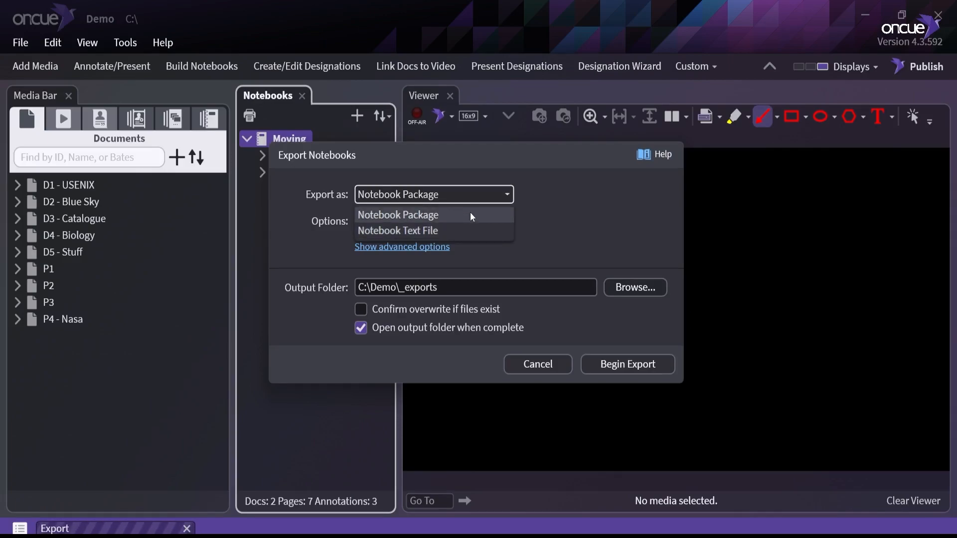
click(397, 215)
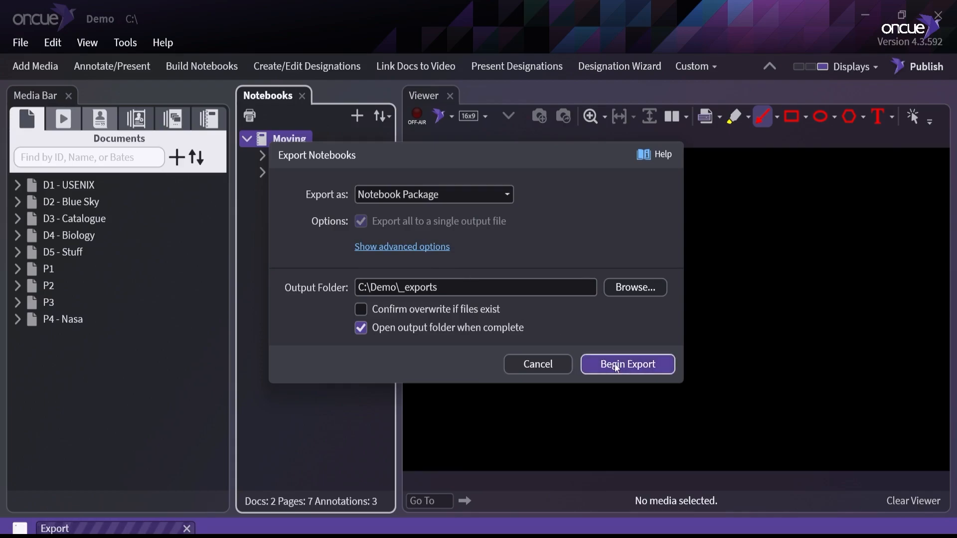
click(627, 364)
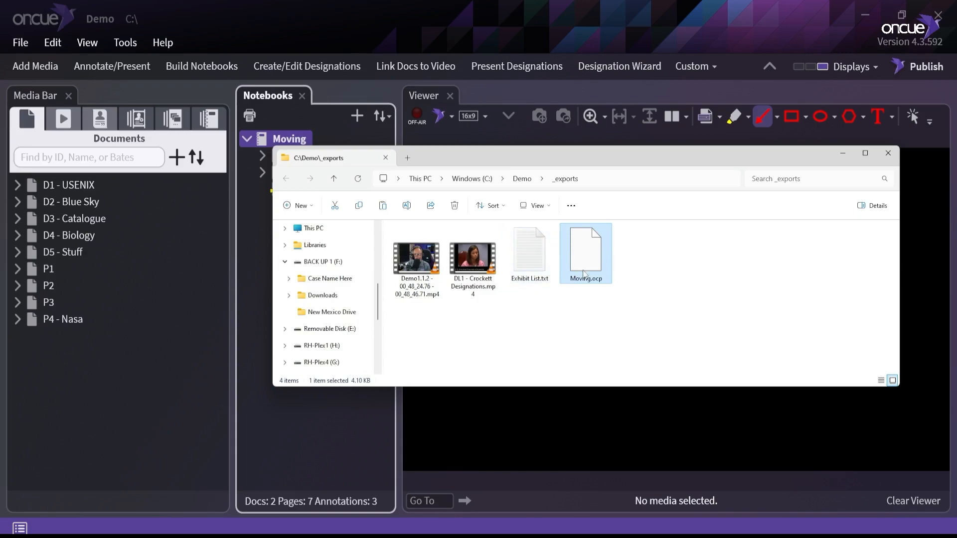
mouse_move(538, 185)
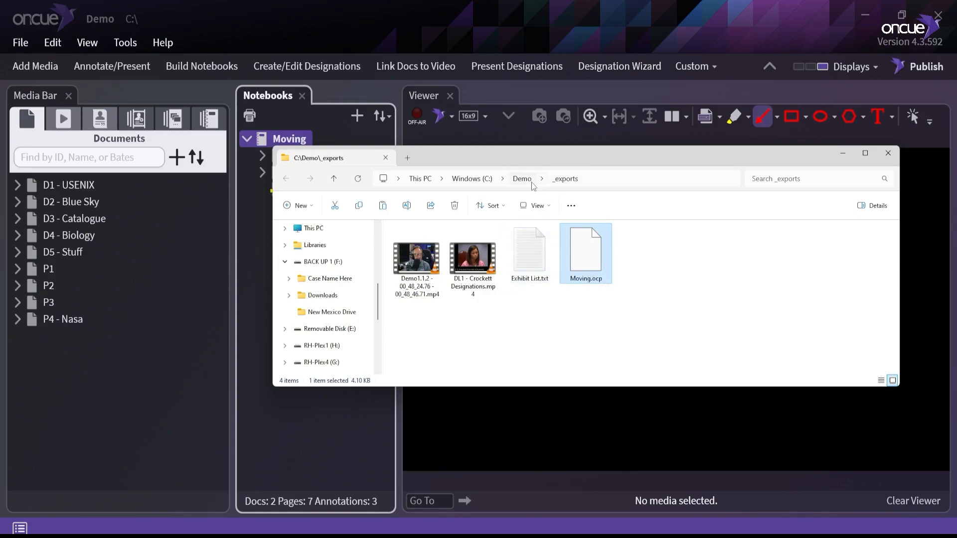
mouse_move(437, 188)
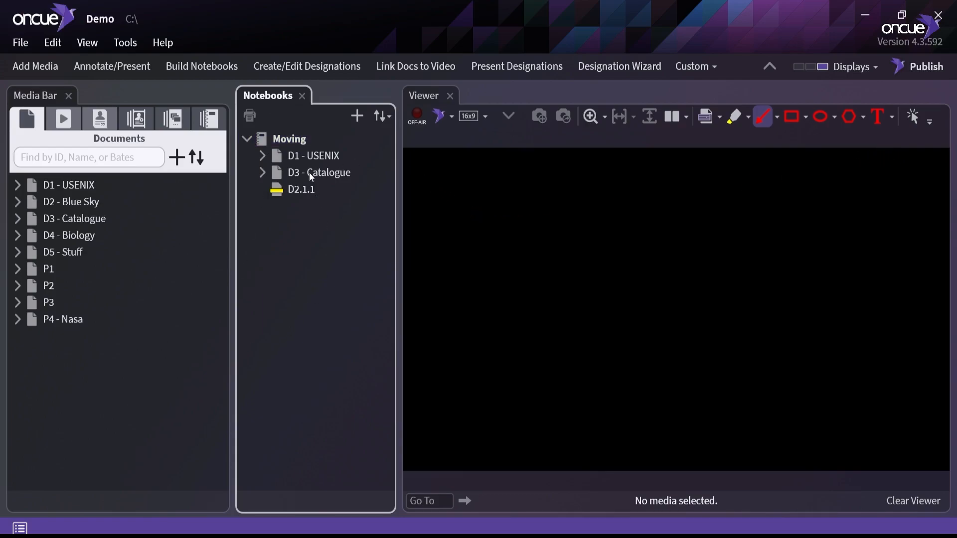
- Delete the Moving notebook and confirm, leaving the notebooks panel empty
click(288, 138)
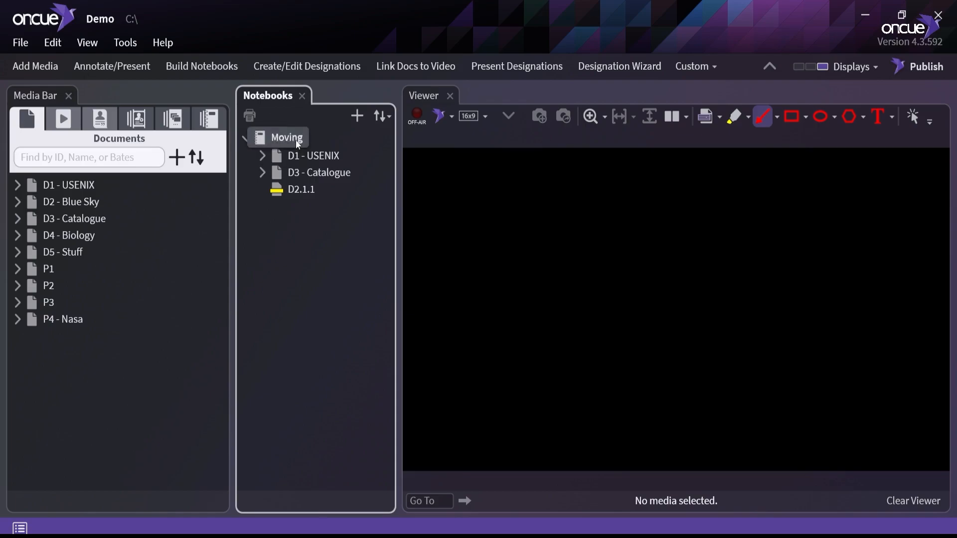
right_click(285, 138)
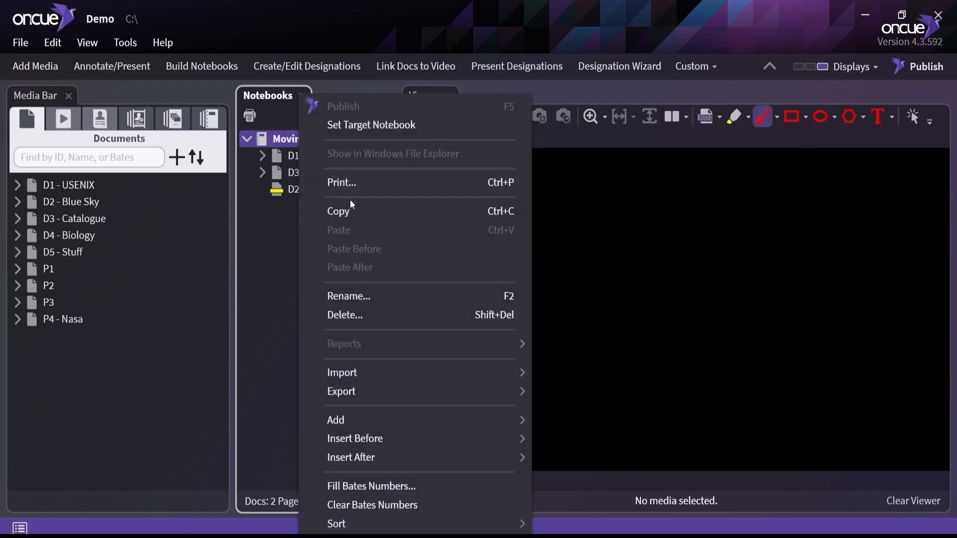
mouse_move(375, 315)
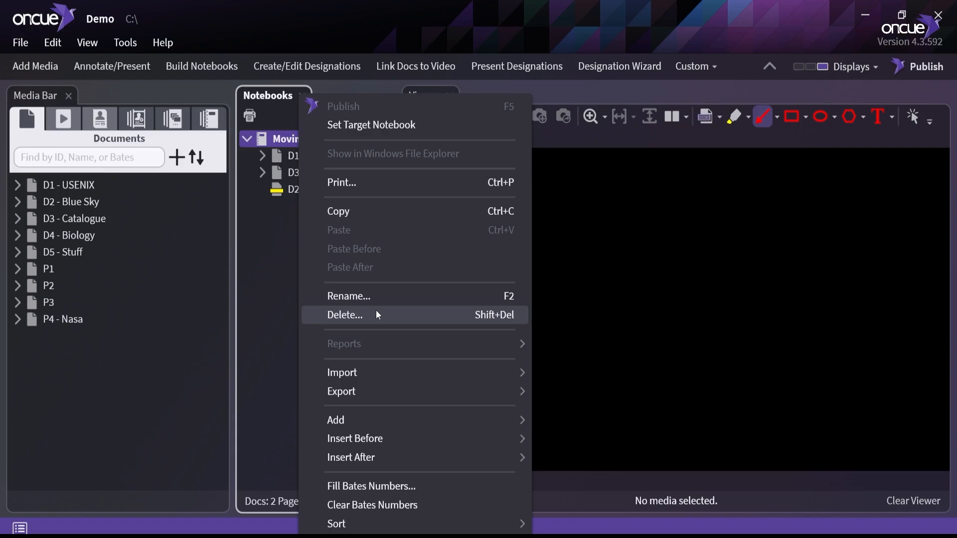
click(345, 315)
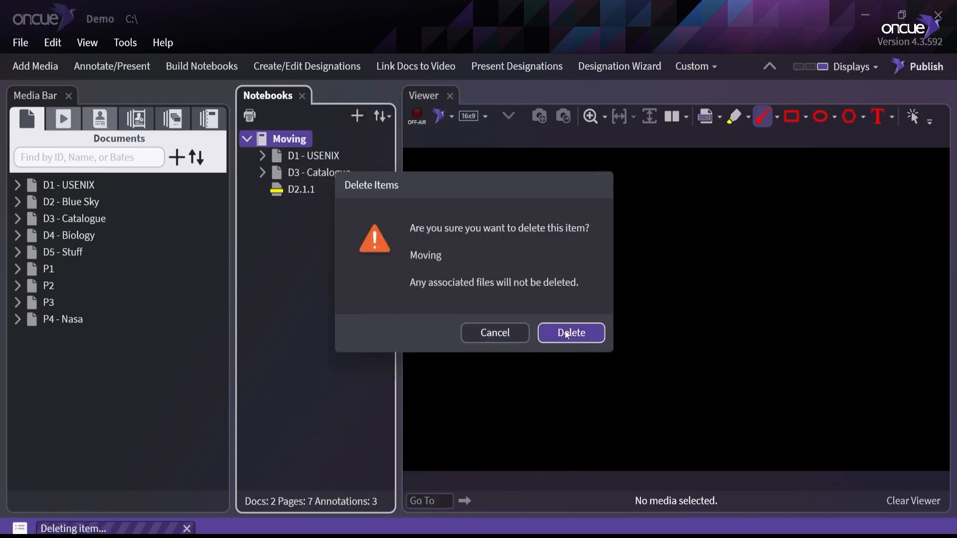
click(570, 333)
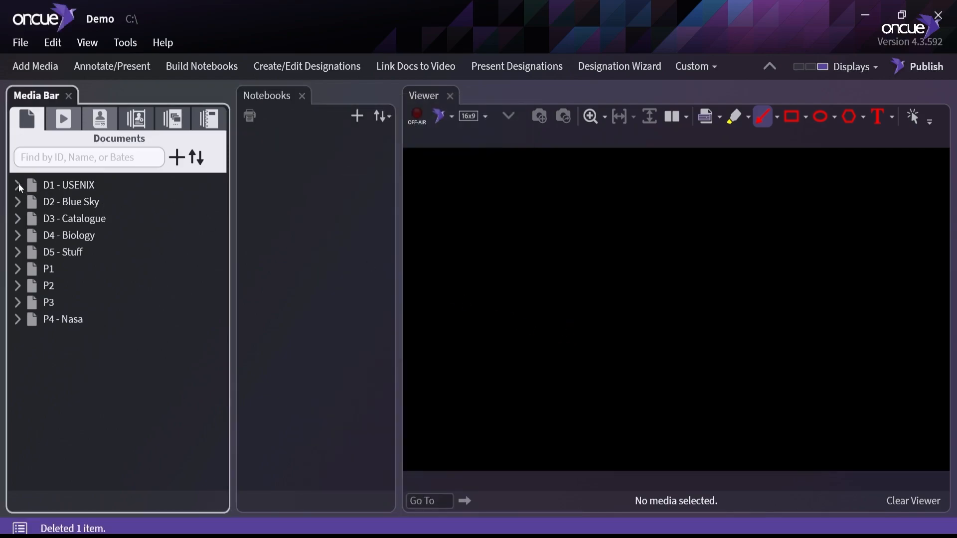
click(18, 185)
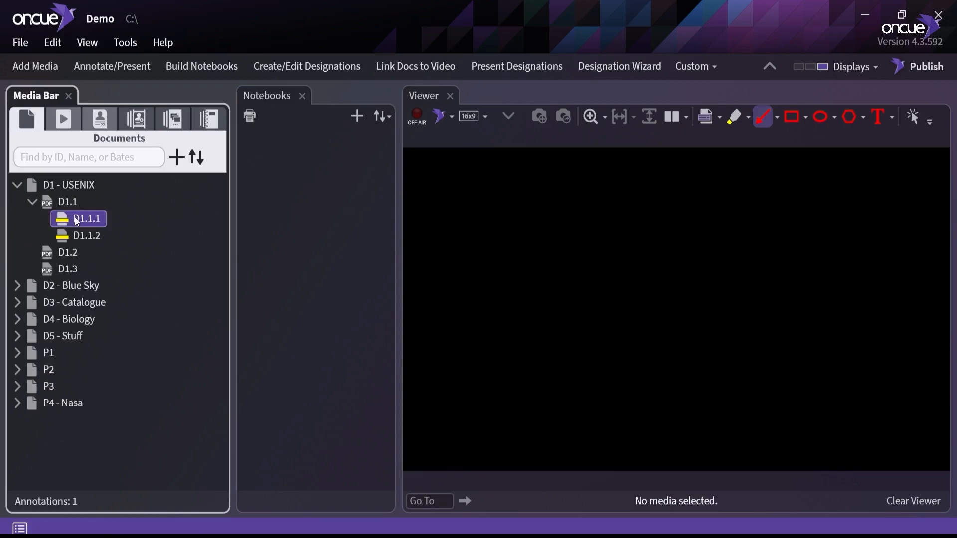
click(87, 236)
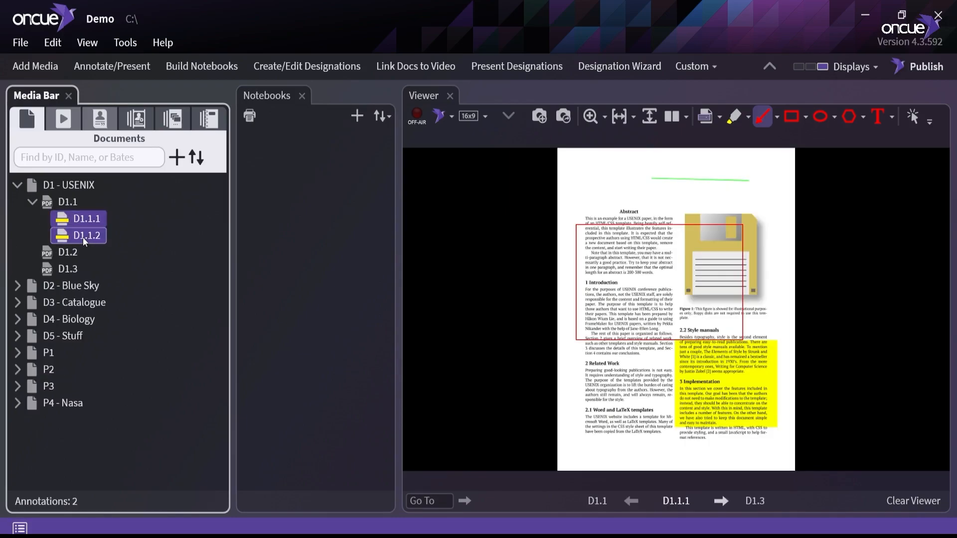
right_click(83, 235)
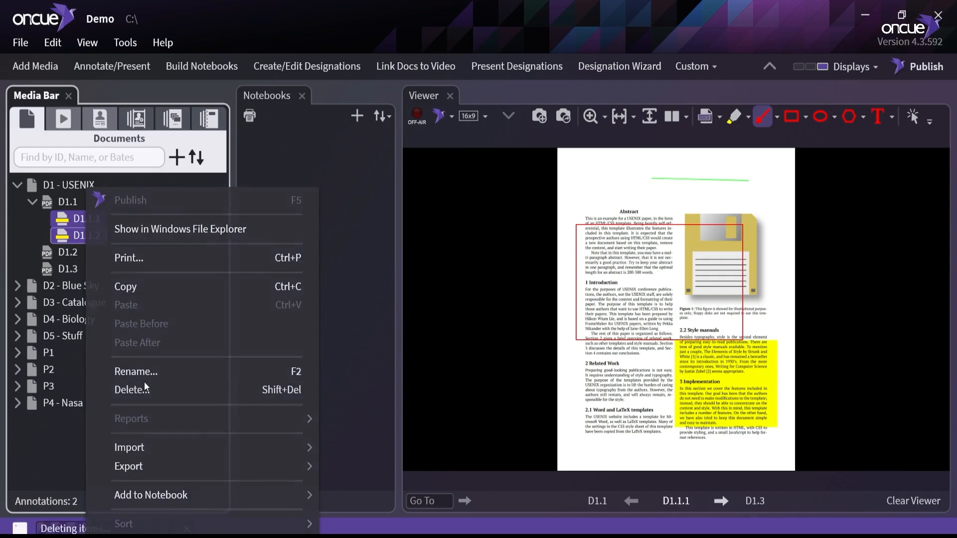
click(129, 390)
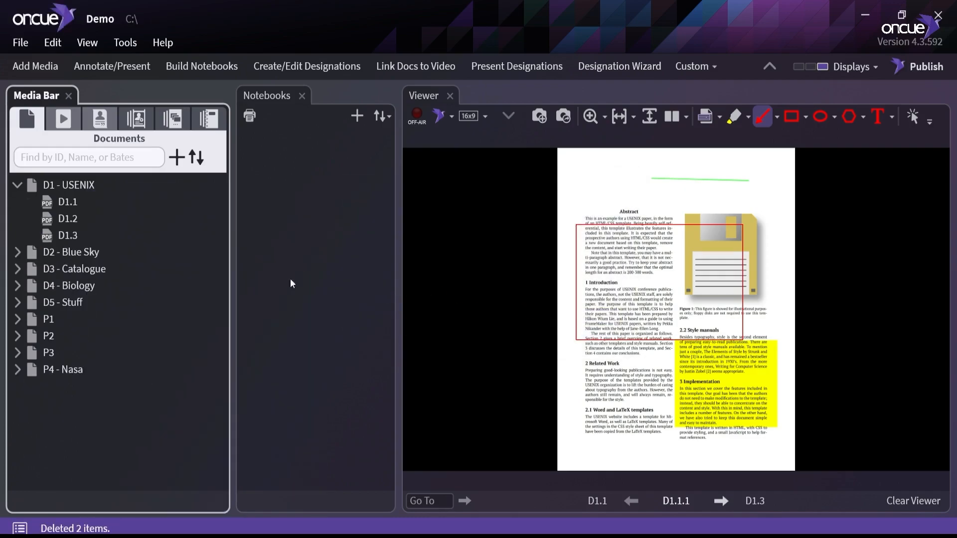
click(67, 218)
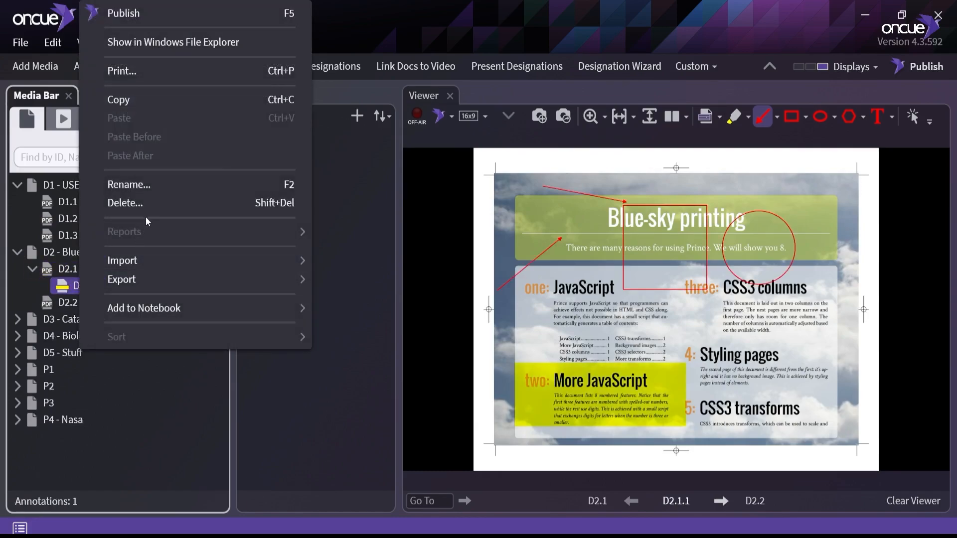
click(125, 202)
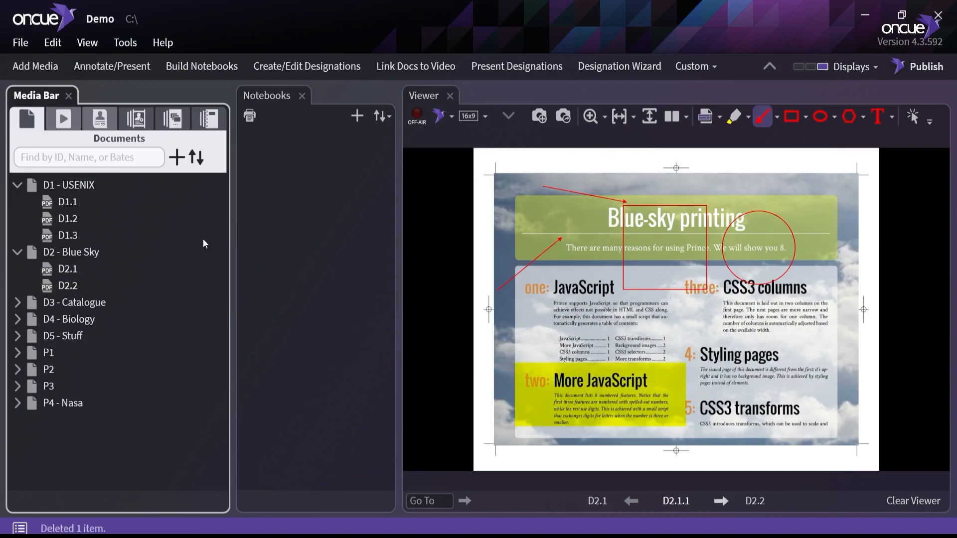
click(68, 238)
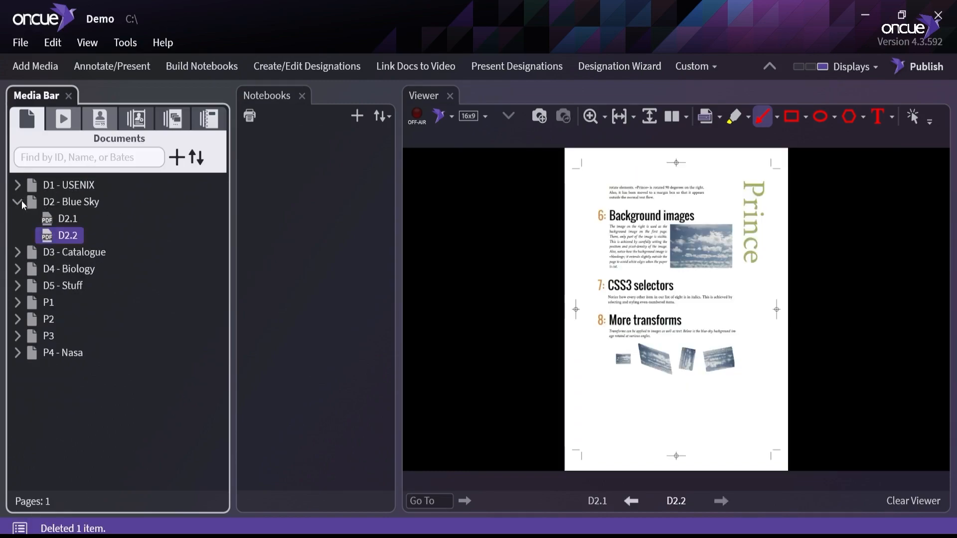
click(18, 202)
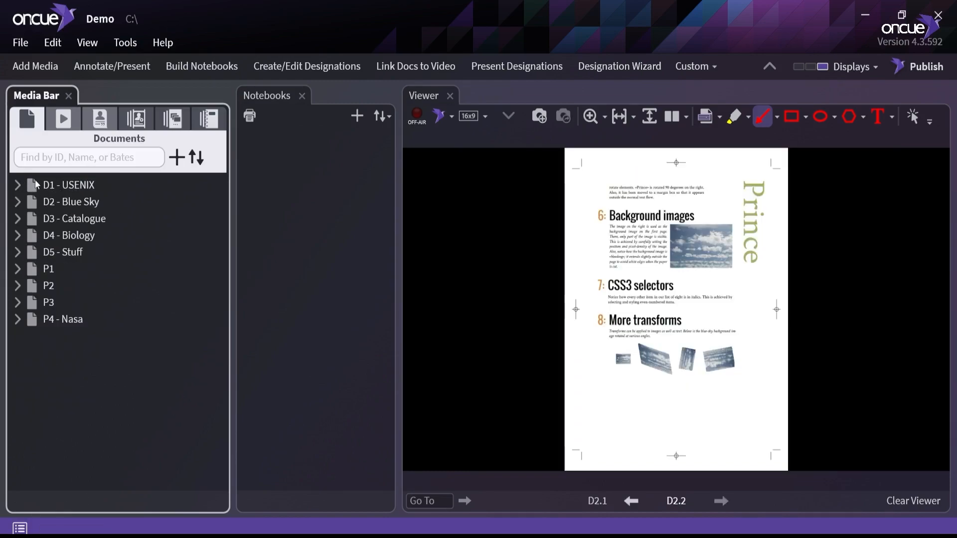
click(68, 184)
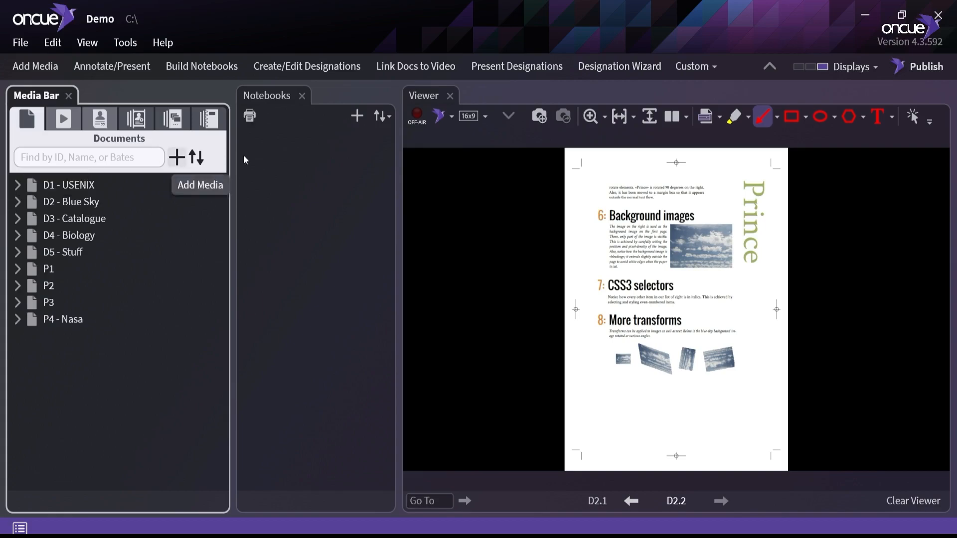
mouse_move(308, 204)
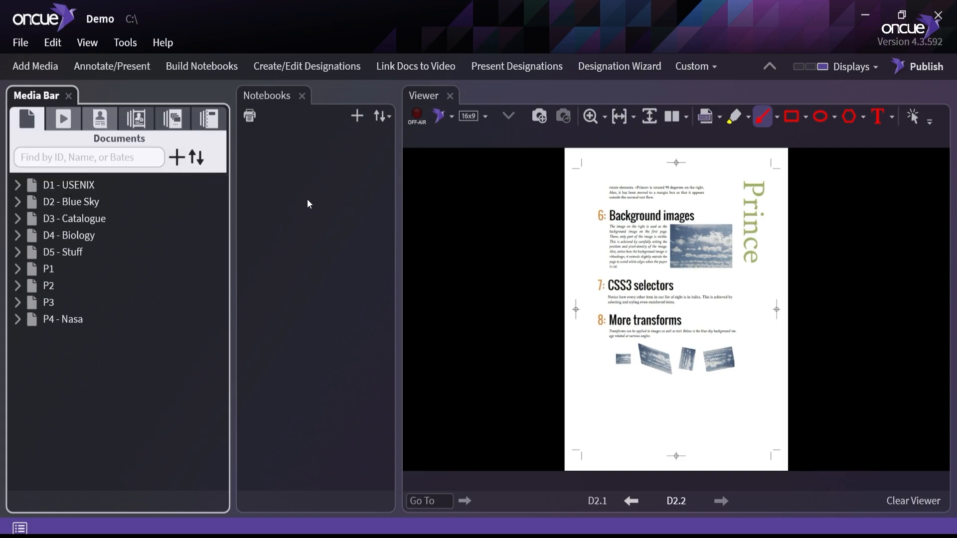
- Import the Moving.ocp notebook package from the _exports folder
right_click(308, 204)
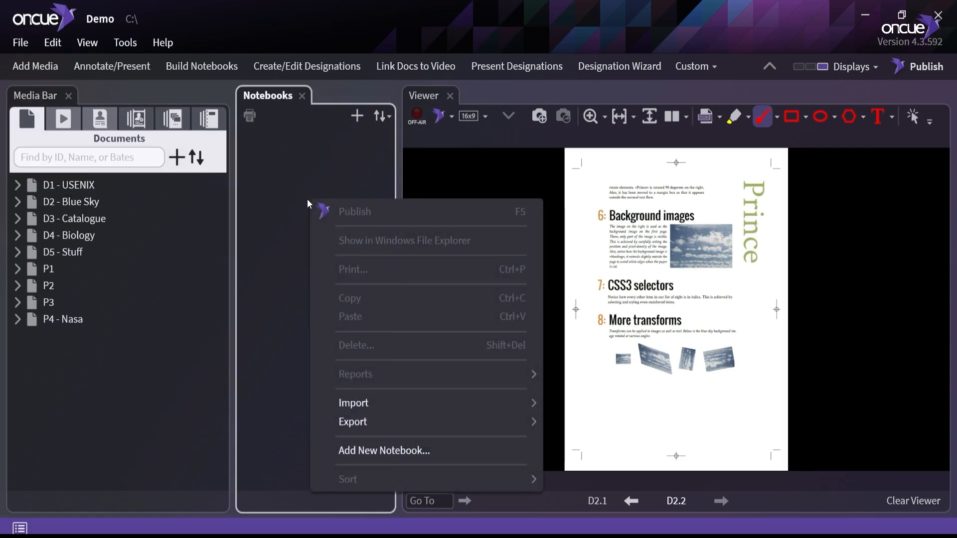
click(354, 403)
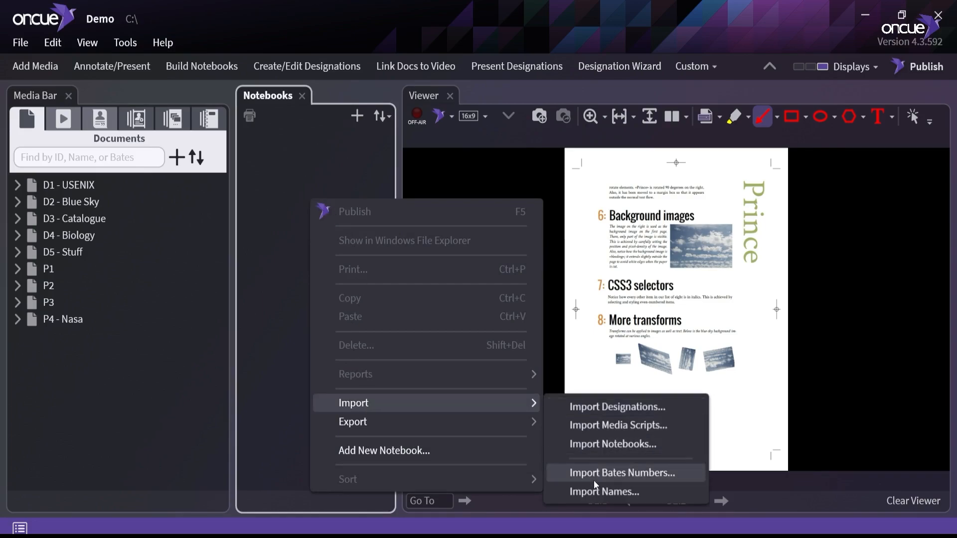
click(612, 443)
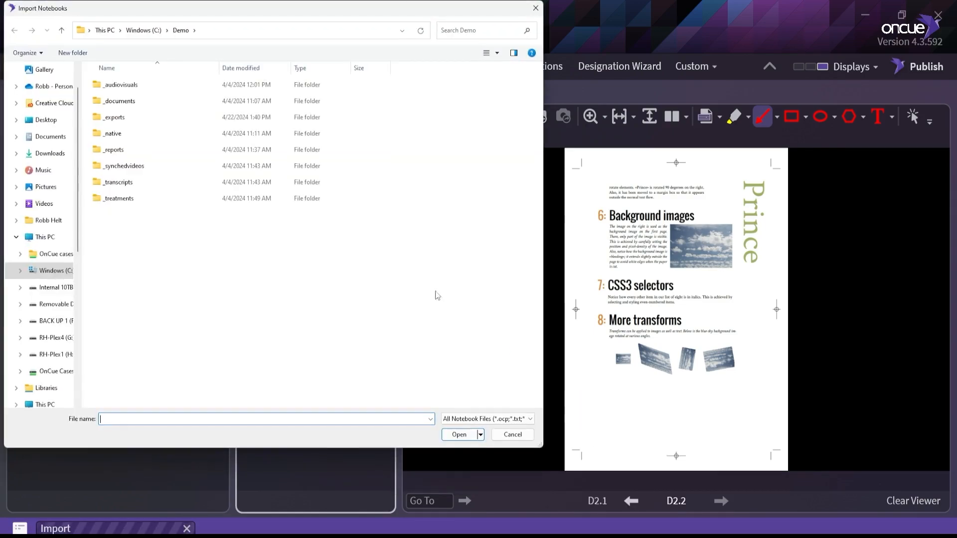
click(113, 117)
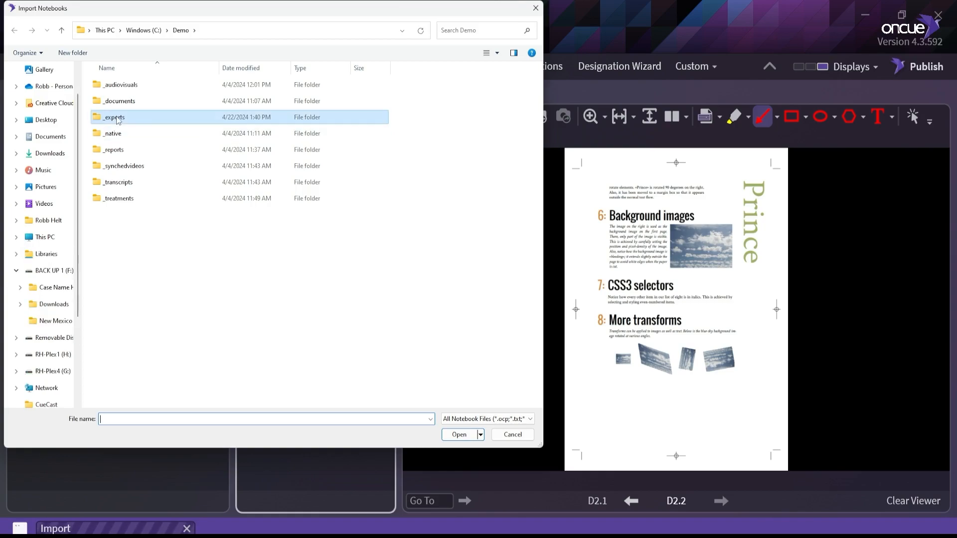
double_click(113, 117)
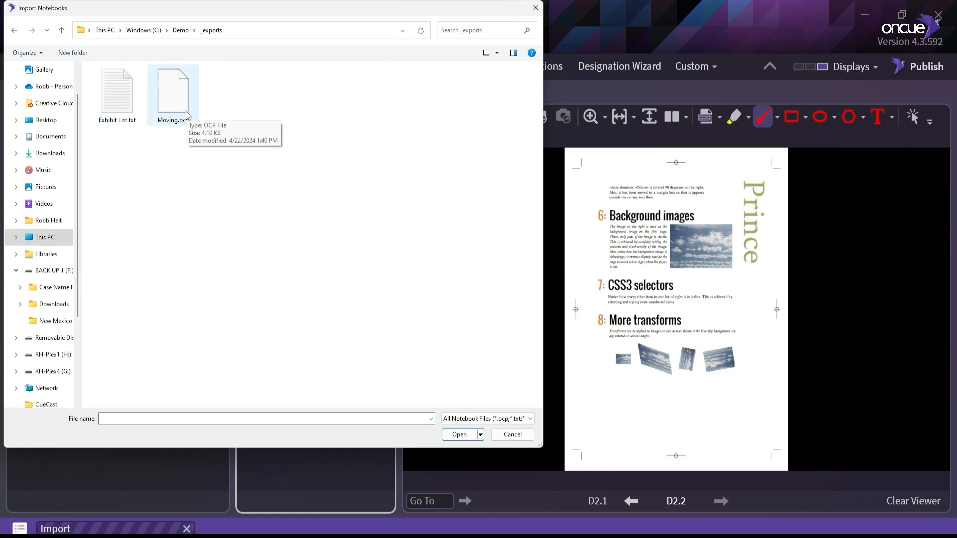
click(459, 435)
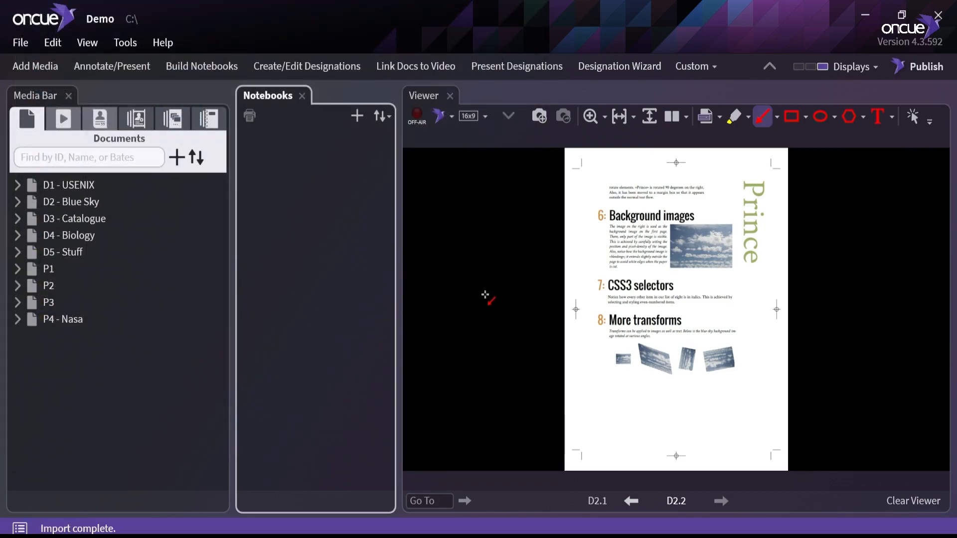
- Select the re-imported Moving notebook and show it in its own tab
click(69, 185)
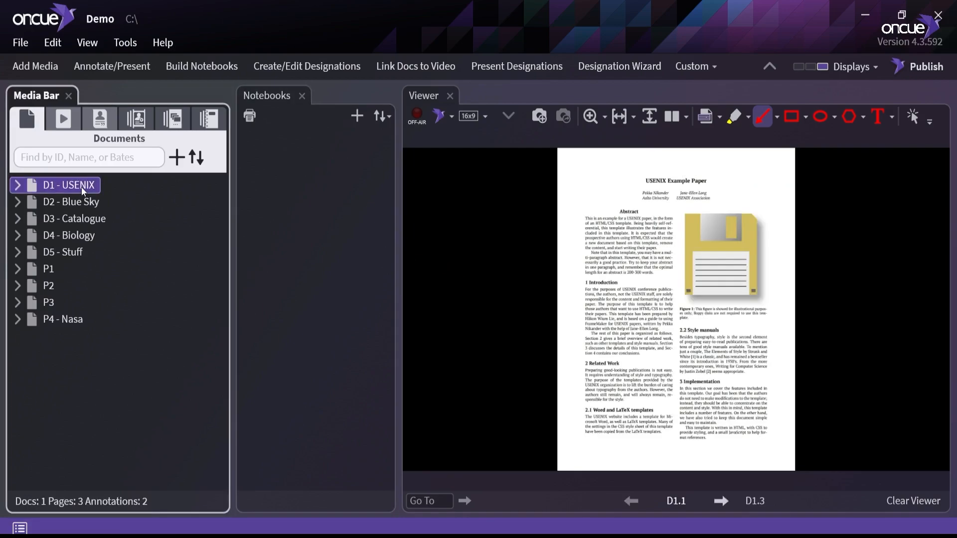
click(209, 118)
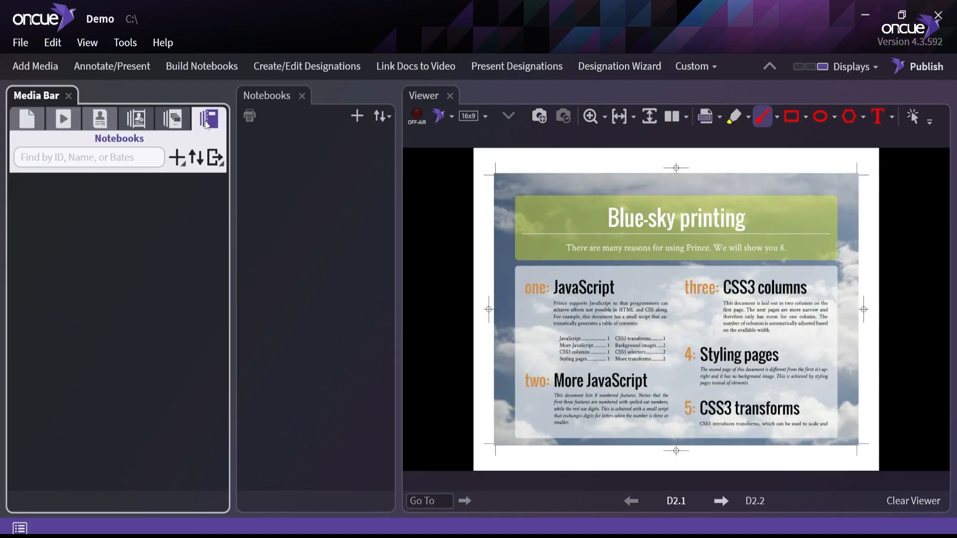
click(209, 119)
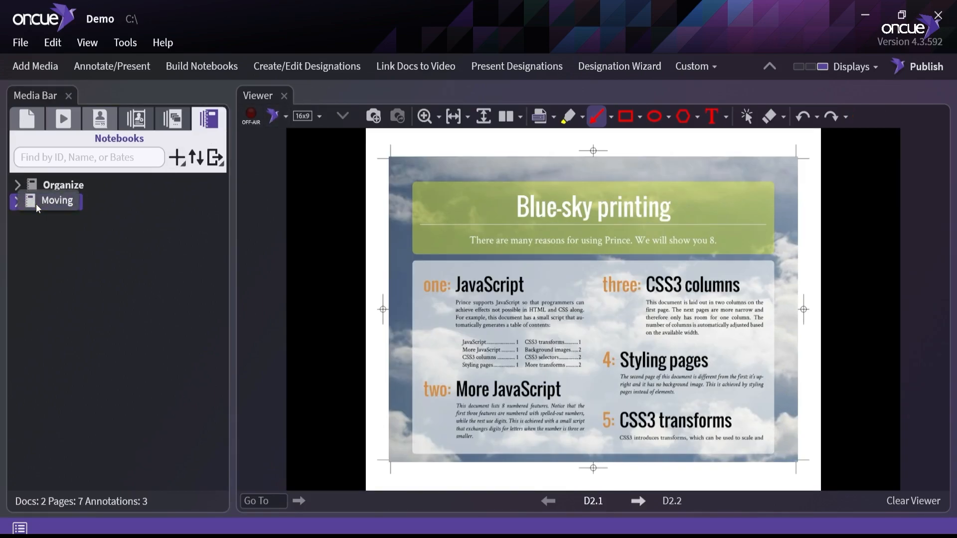
click(214, 157)
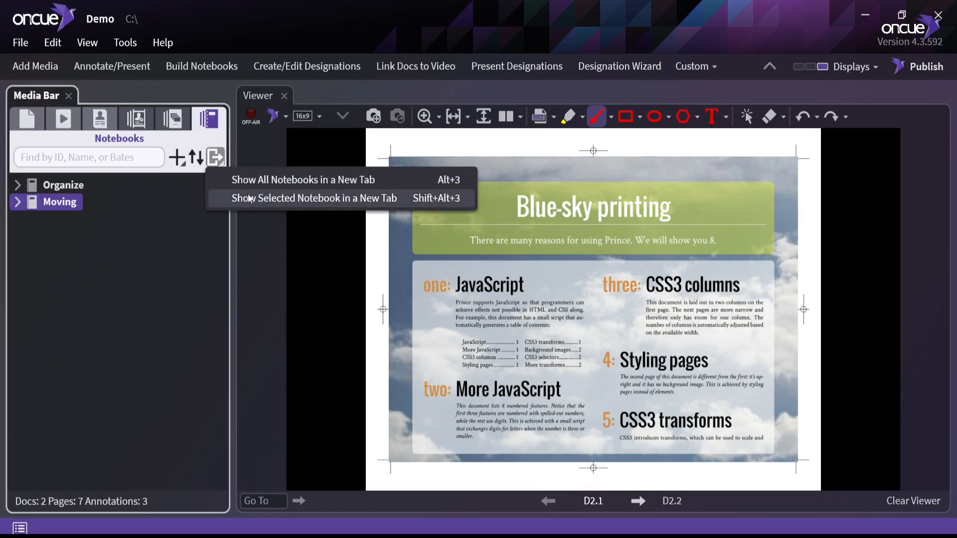
click(304, 180)
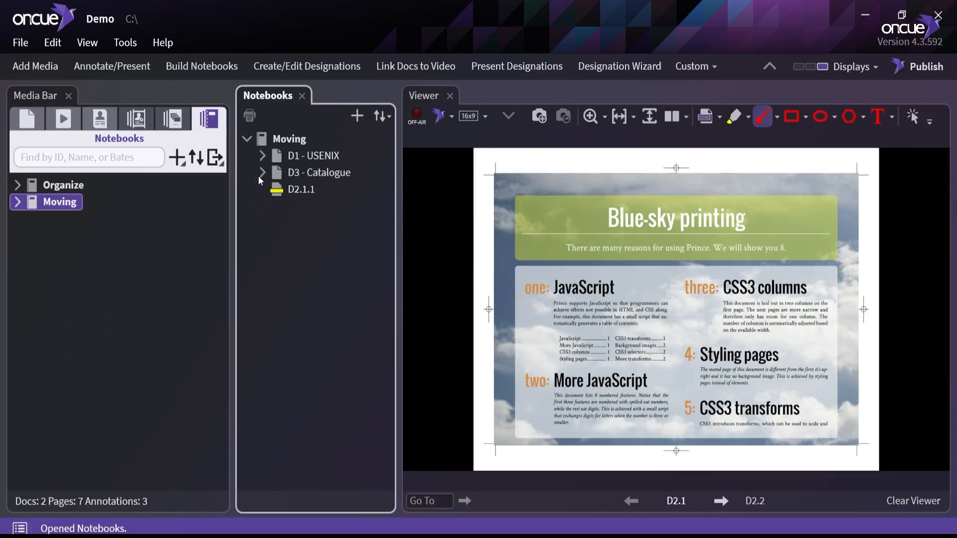
- Expand Moving, view annotated clips D1.1.1 and D2.1.1, then collapse the notebook
click(263, 155)
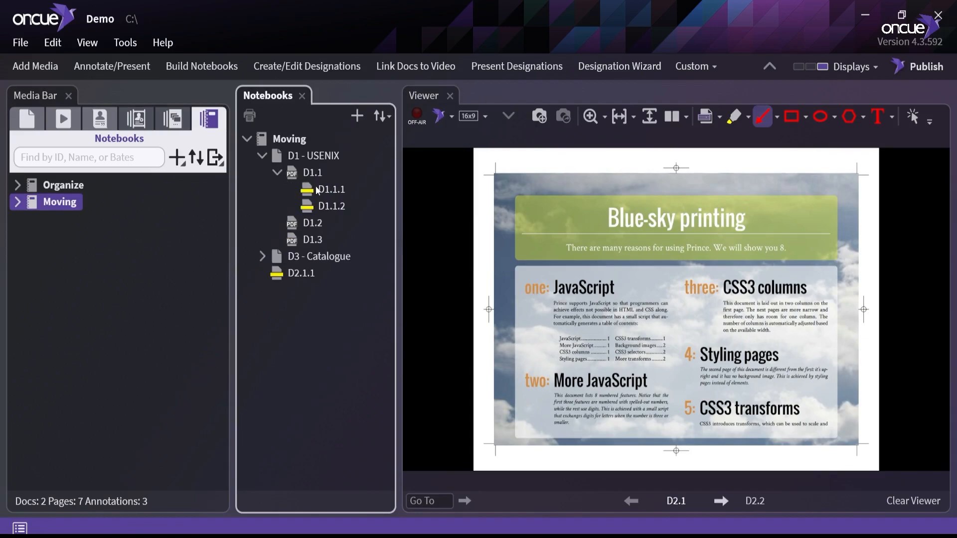
click(331, 189)
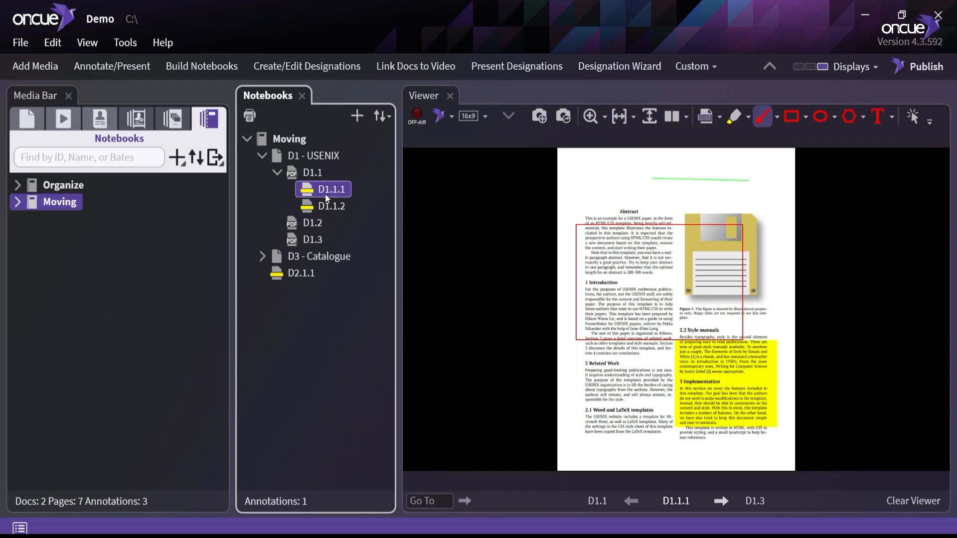
click(331, 207)
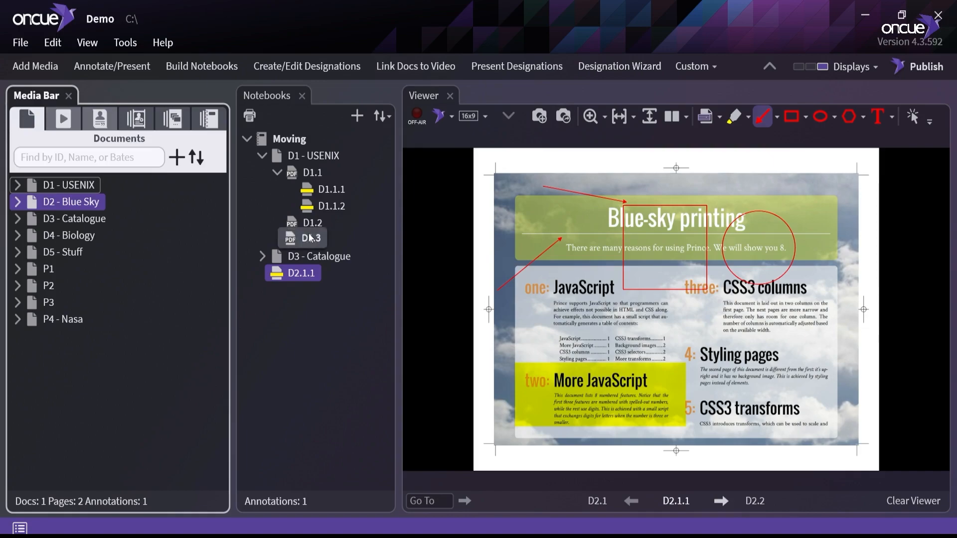
click(248, 139)
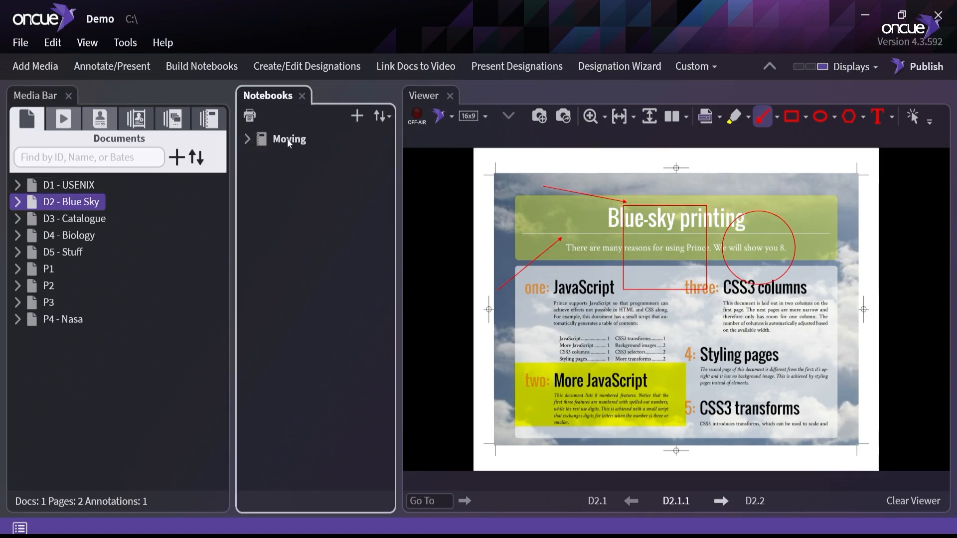
- Export the Moving notebook to a text file listing D1, D3 and D2.1.1
right_click(289, 139)
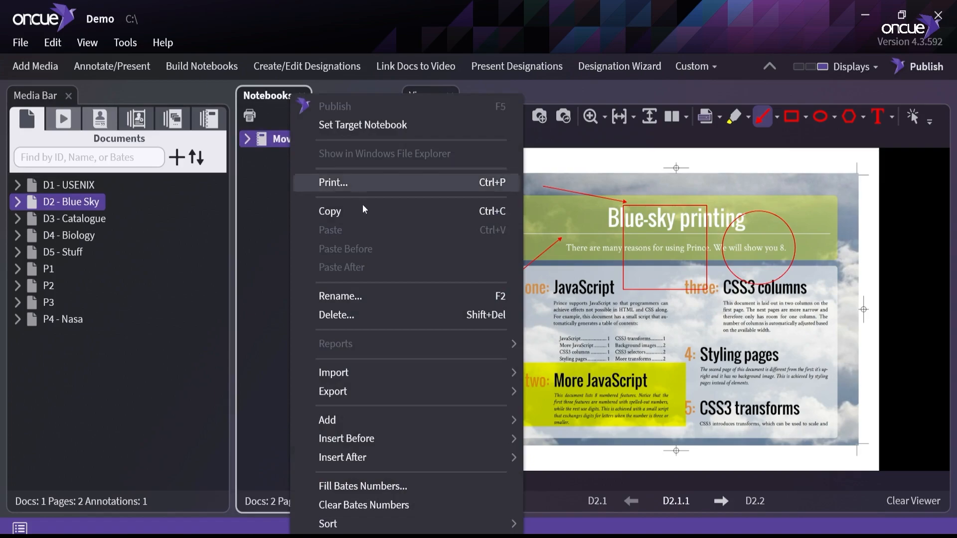
mouse_move(333, 391)
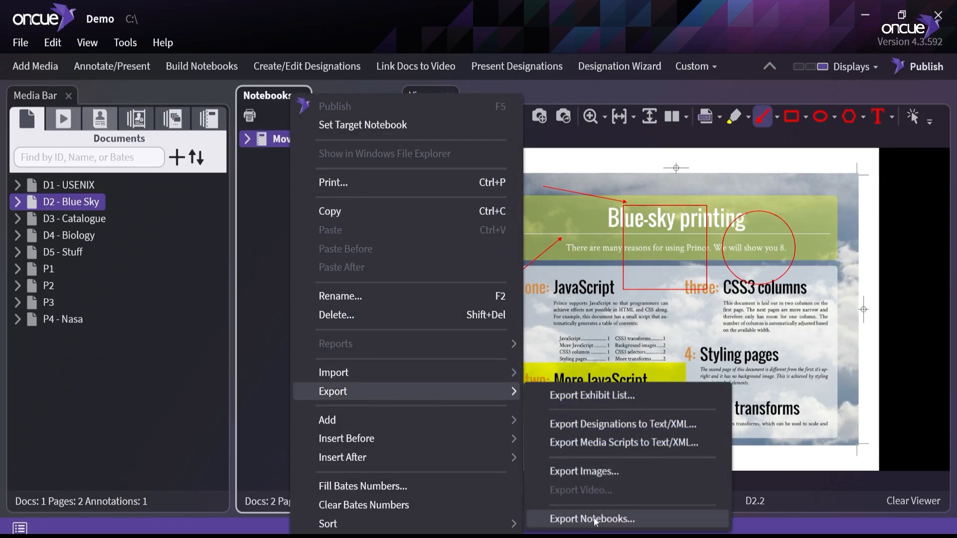
click(587, 518)
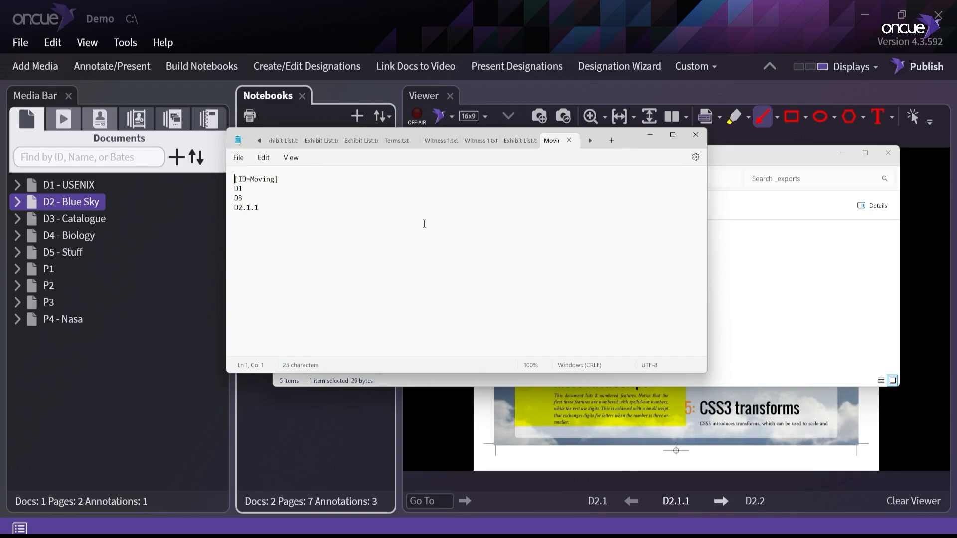
mouse_move(190, 288)
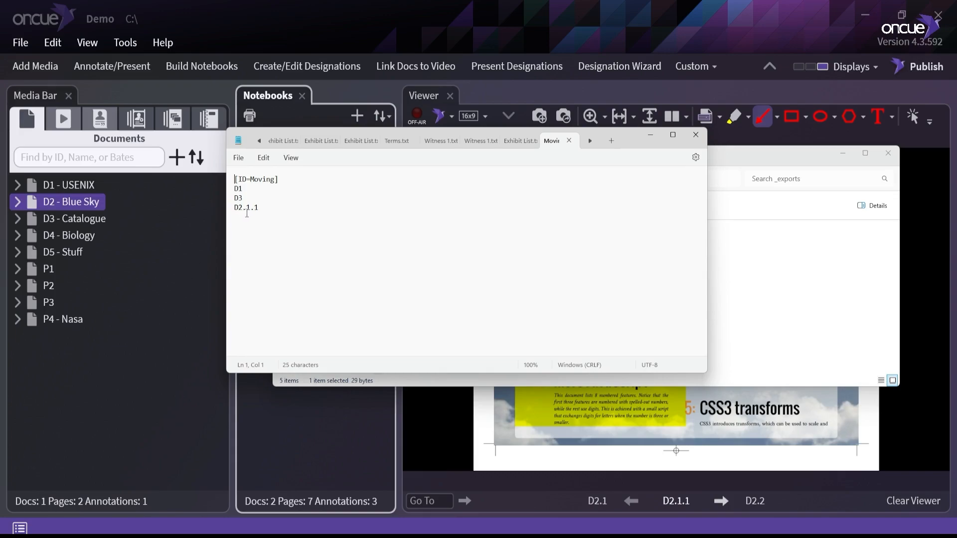
mouse_move(724, 131)
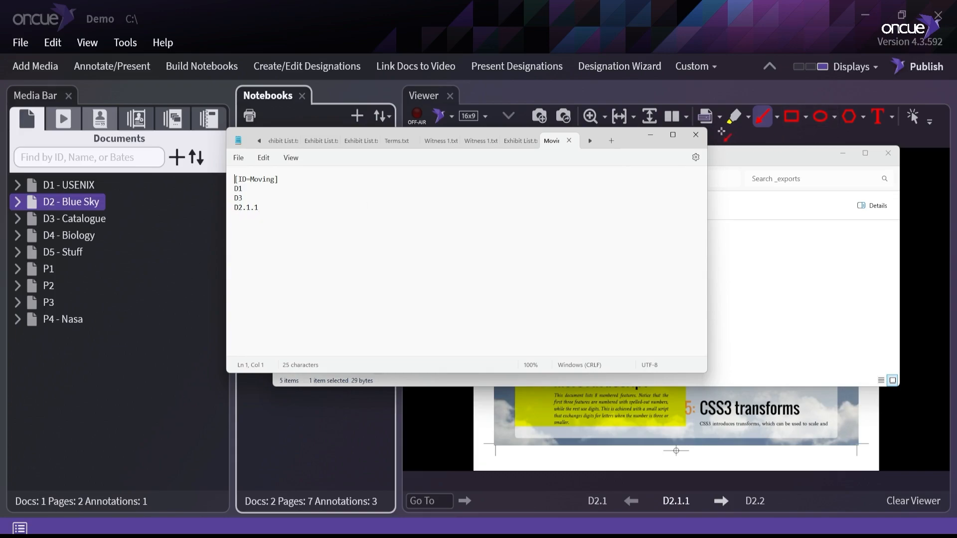